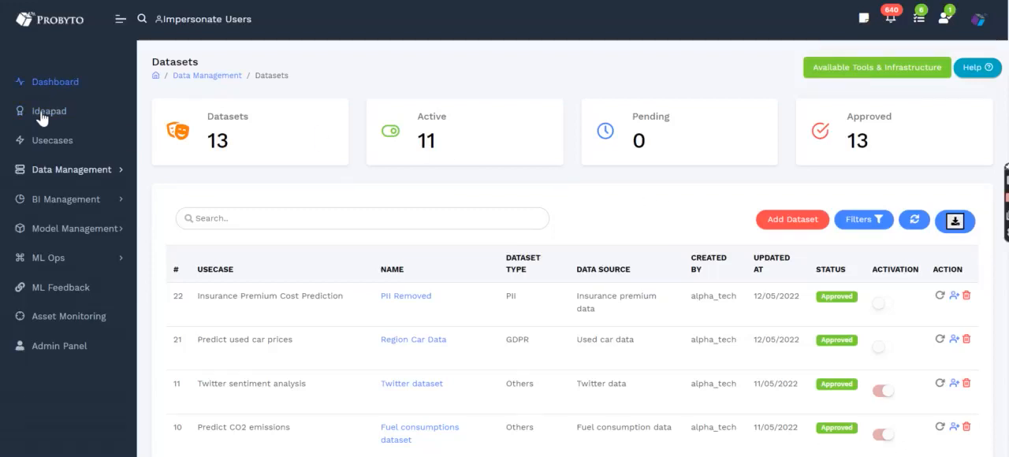
mouse_move(55, 66)
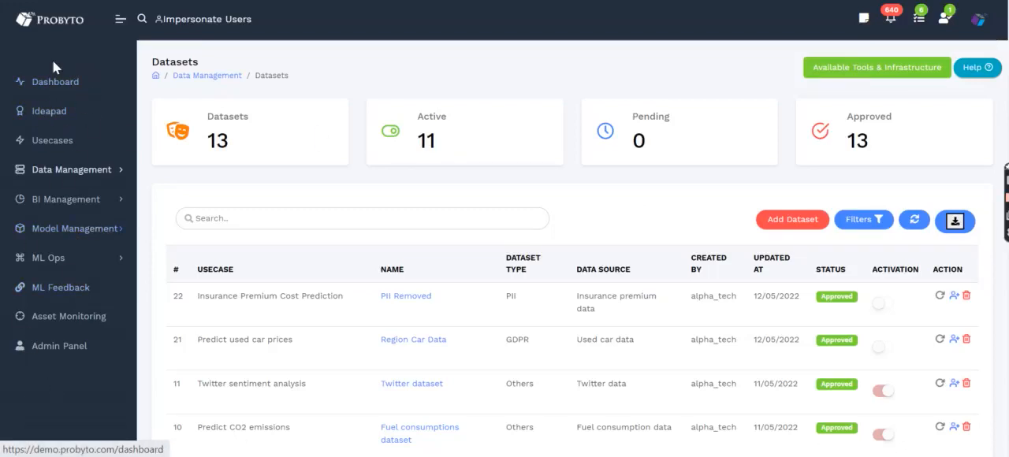
mouse_move(47, 111)
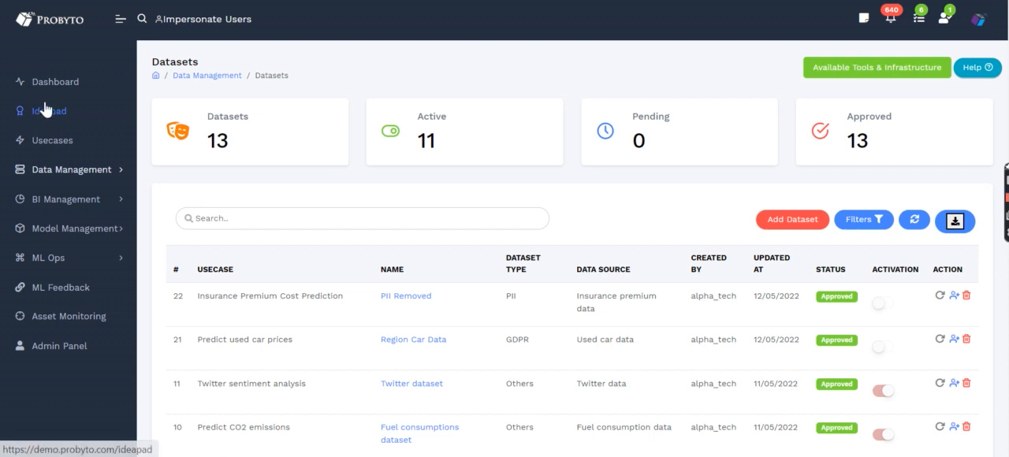
mouse_move(842, 24)
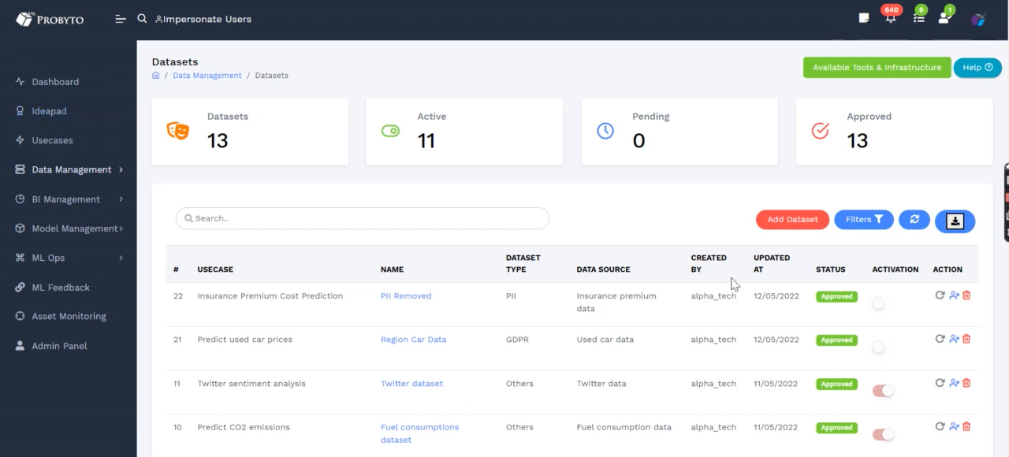
mouse_move(67, 198)
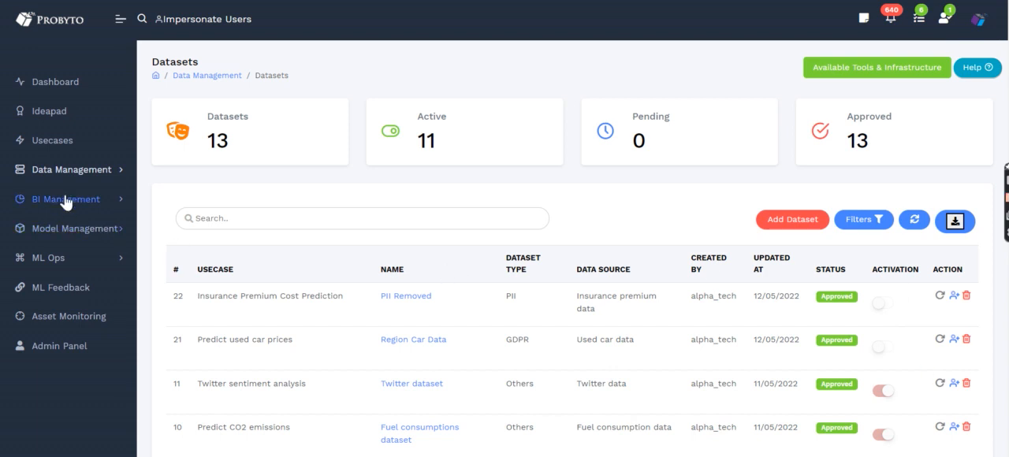
Step: View the ML Ops Deployments list of 7 deployments, 6 active and 7 approved
click(66, 199)
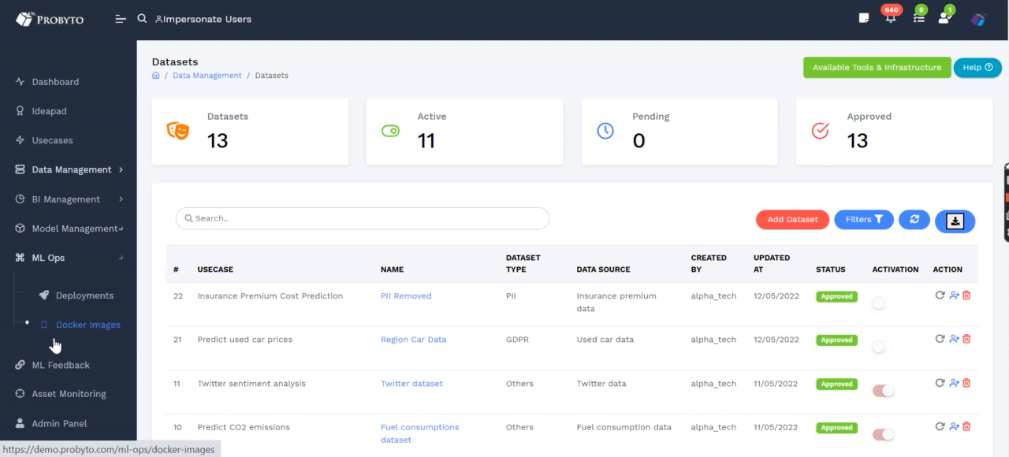
click(84, 295)
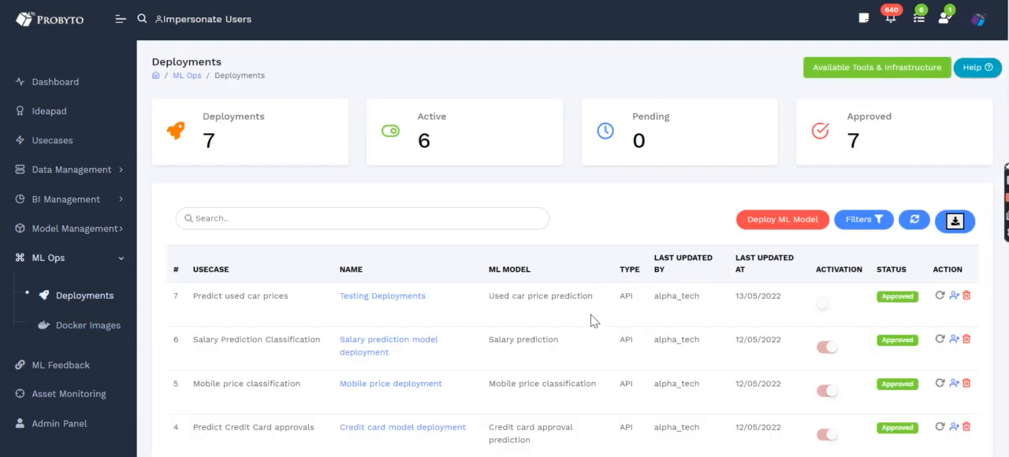
scroll(down, 3)
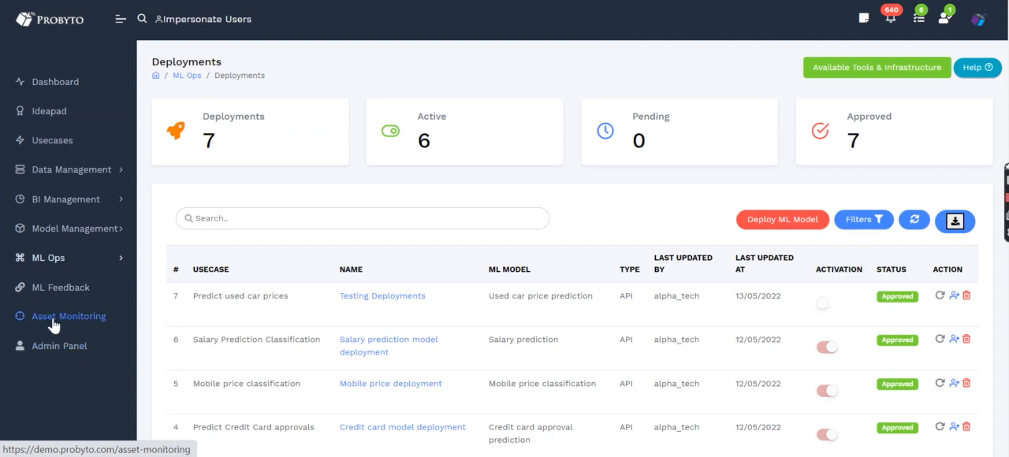
Step: View the Asset Monitoring page showing 69 total assets aged 0 to 30 days
click(69, 315)
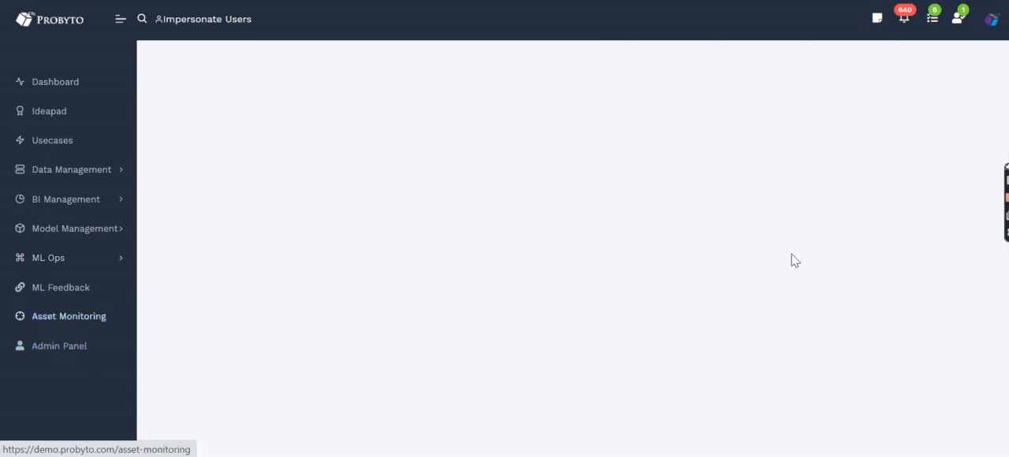
click(69, 315)
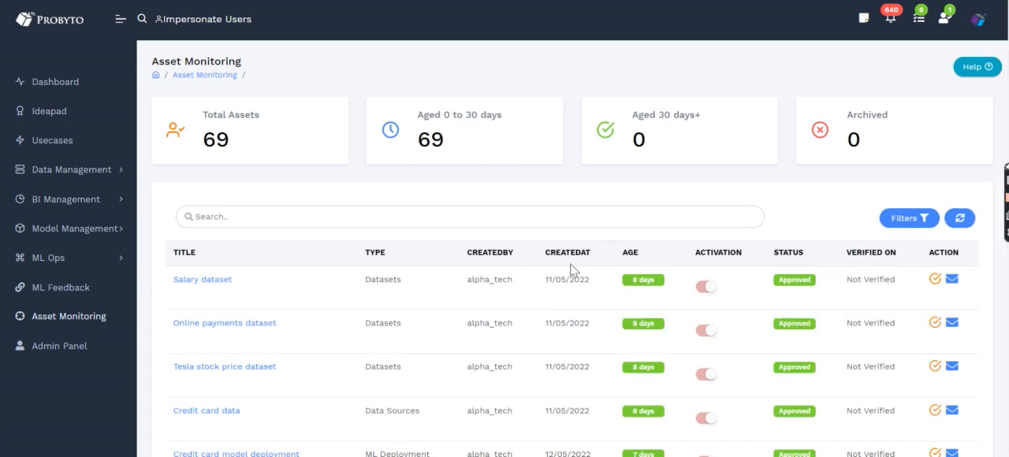
mouse_move(681, 284)
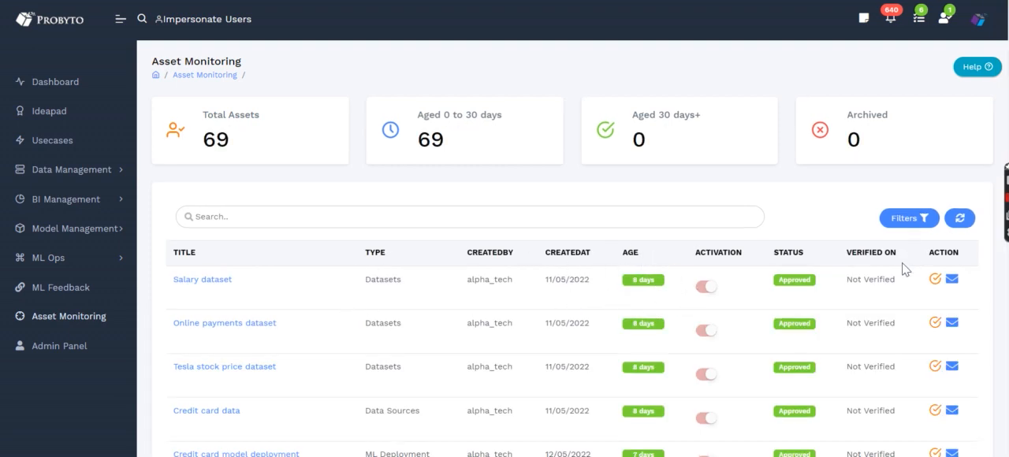
mouse_move(886, 307)
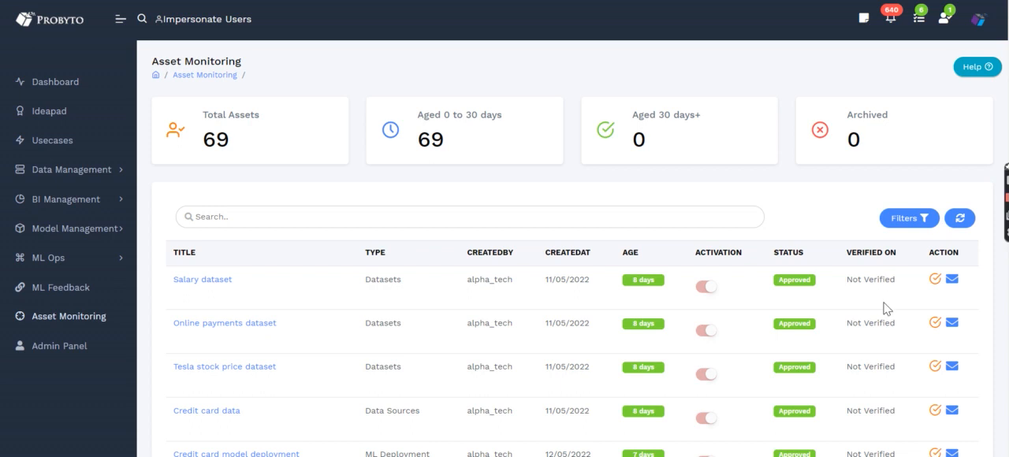
mouse_move(631, 300)
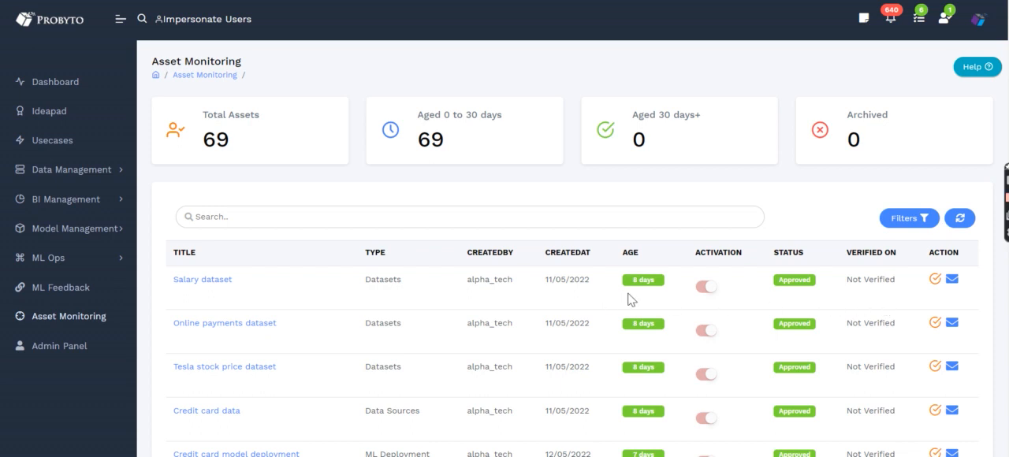
mouse_move(202, 279)
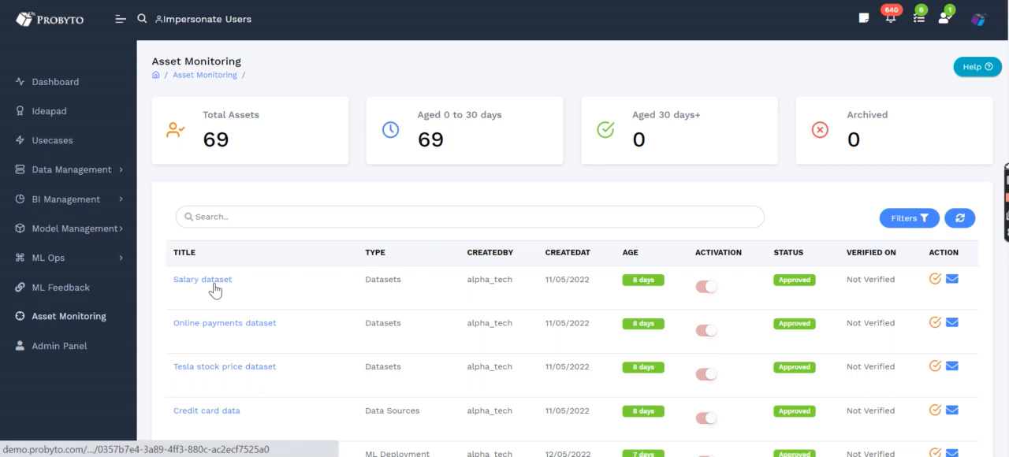
mouse_move(309, 300)
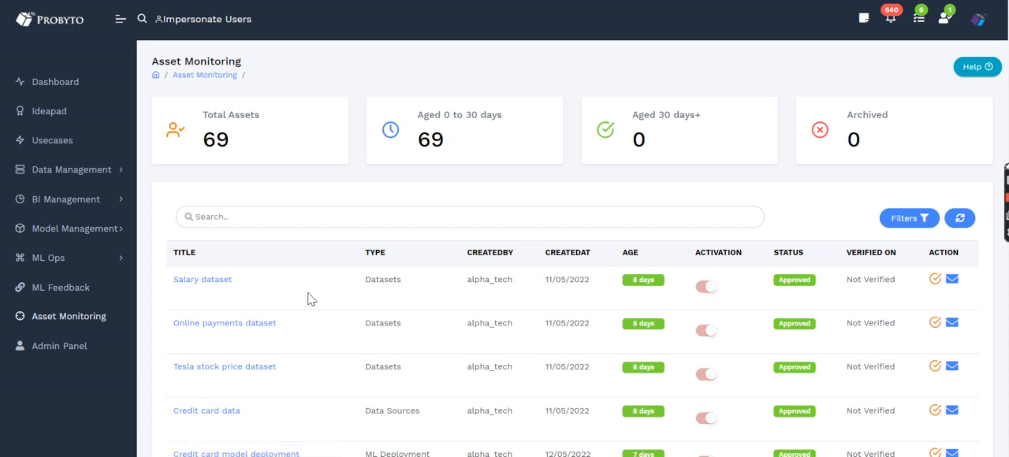
mouse_move(905, 284)
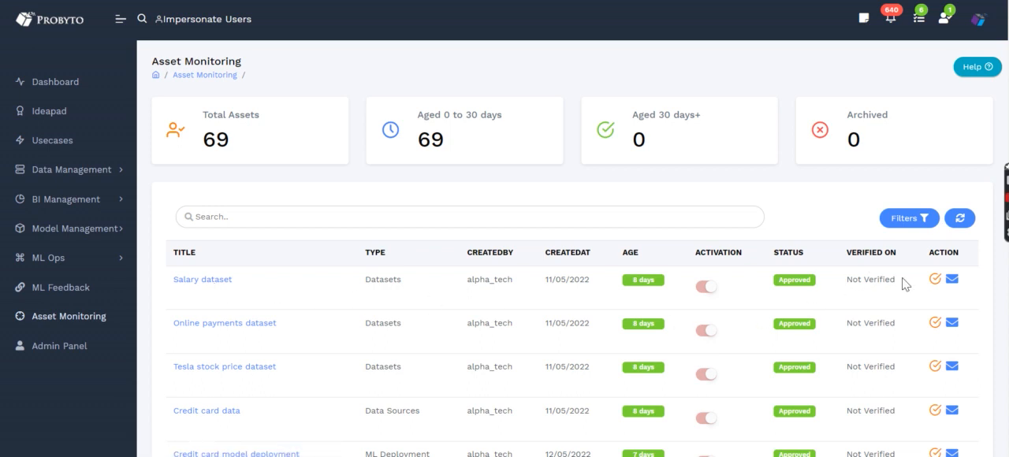
click(935, 279)
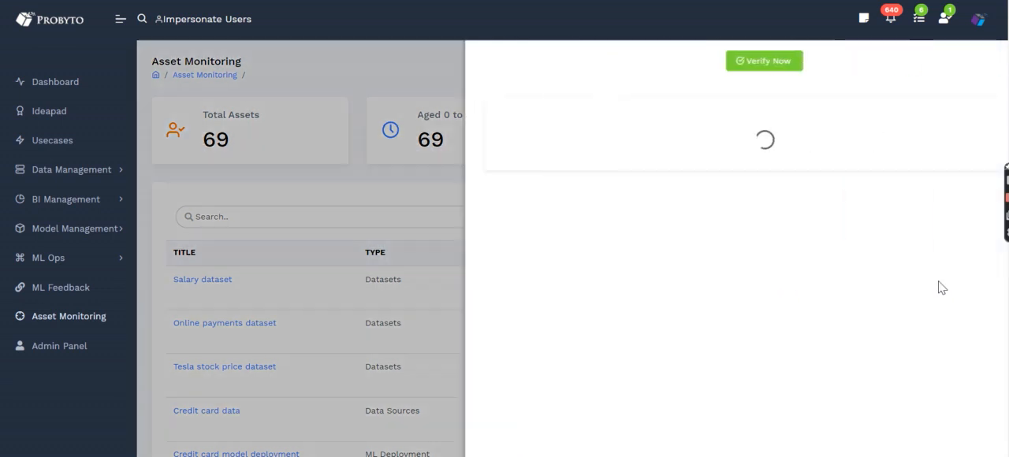
click(763, 60)
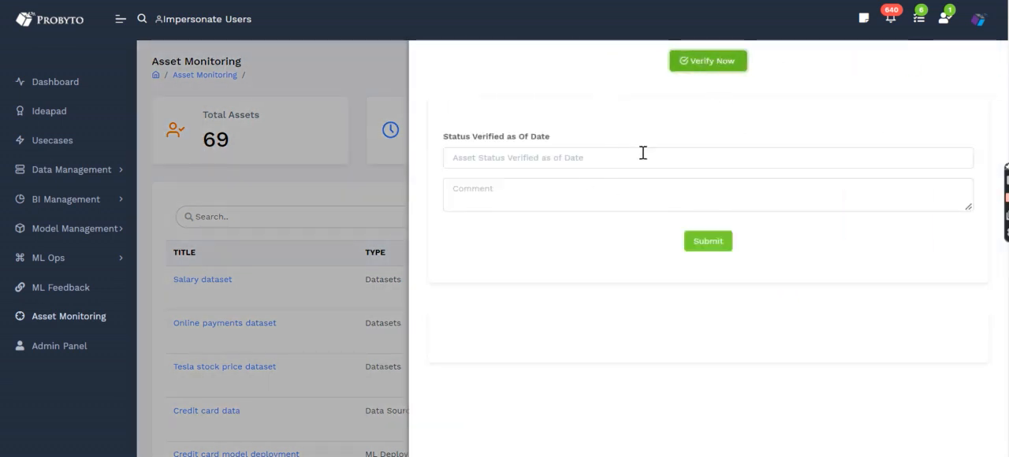
mouse_move(555, 197)
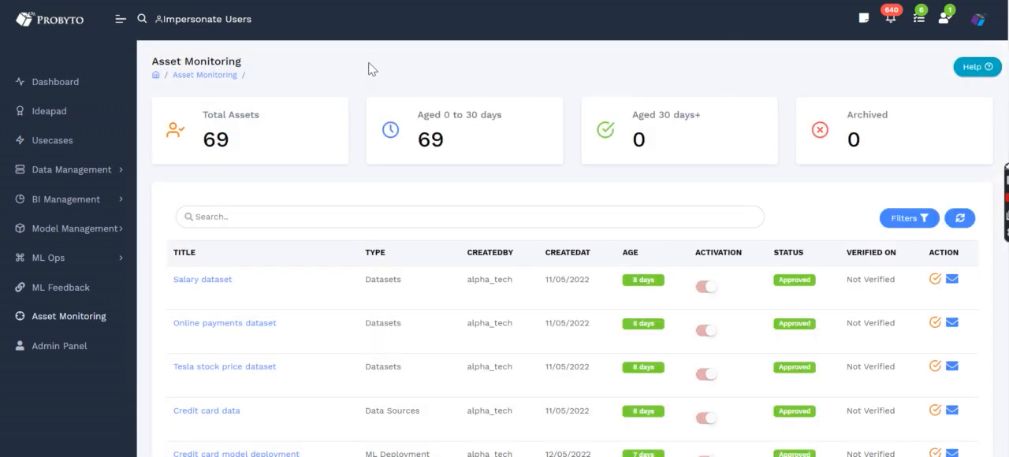
mouse_move(386, 322)
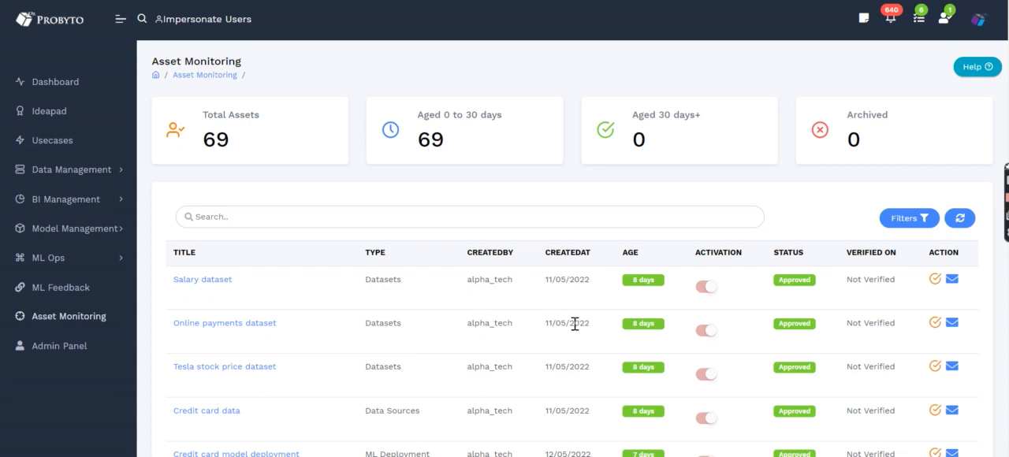
mouse_move(621, 305)
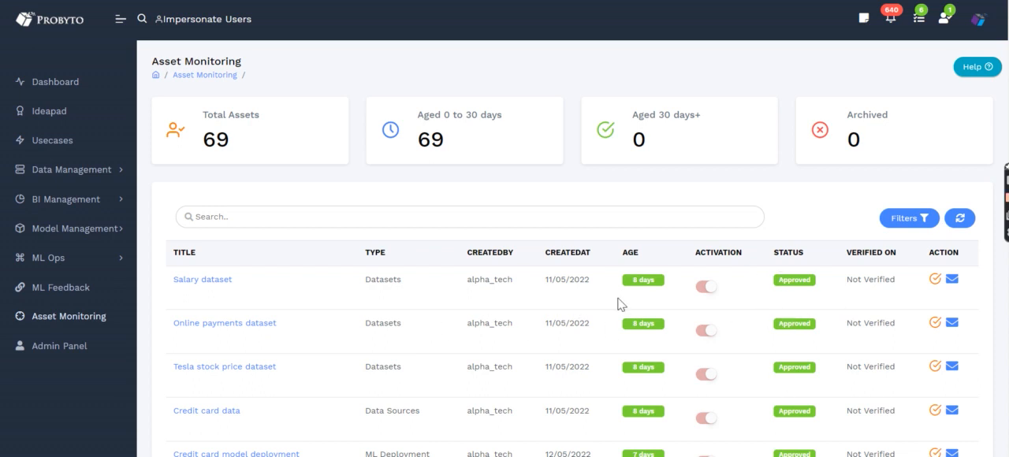
mouse_move(492, 309)
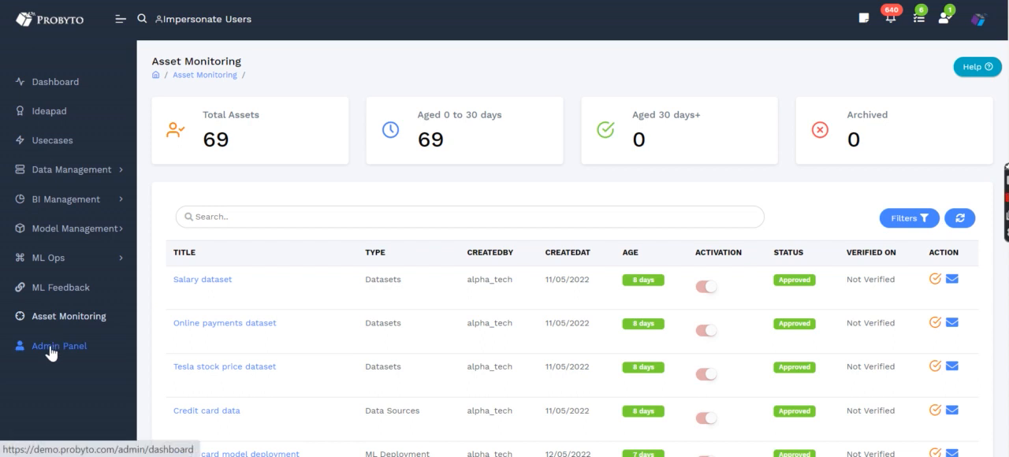
click(58, 347)
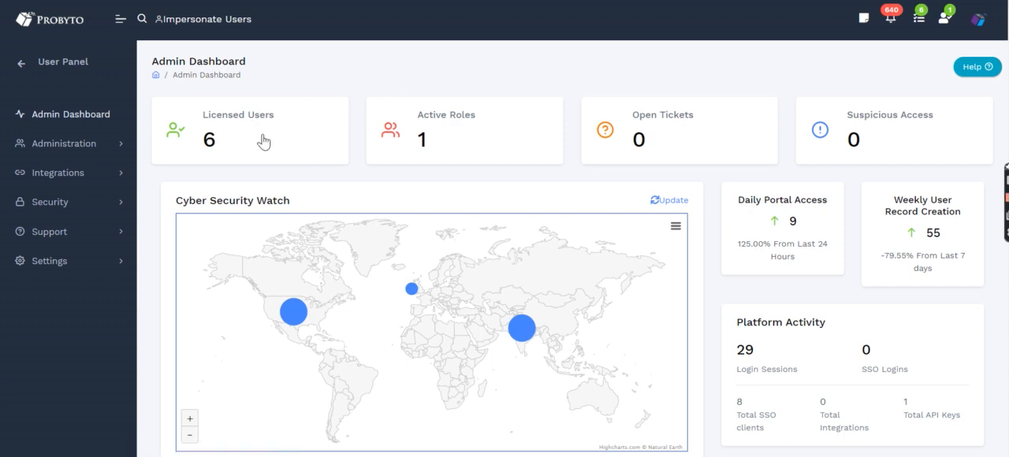
mouse_move(476, 136)
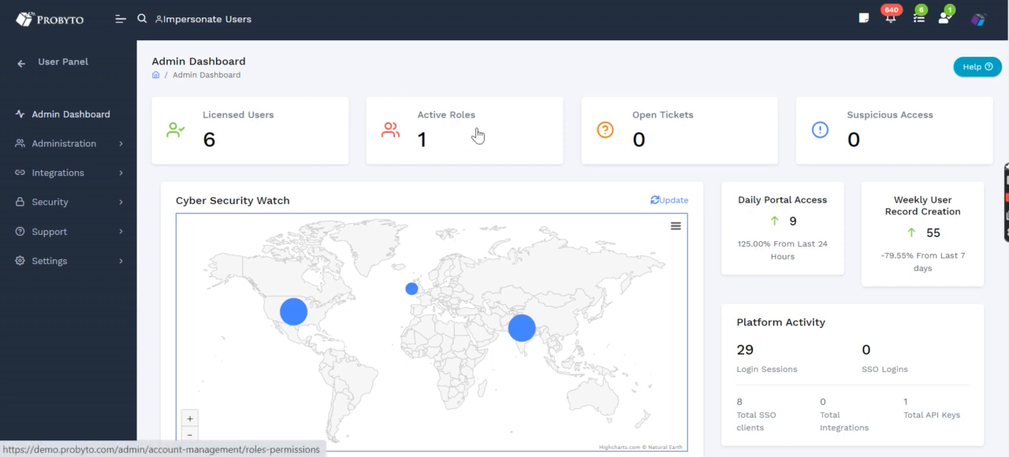
mouse_move(900, 145)
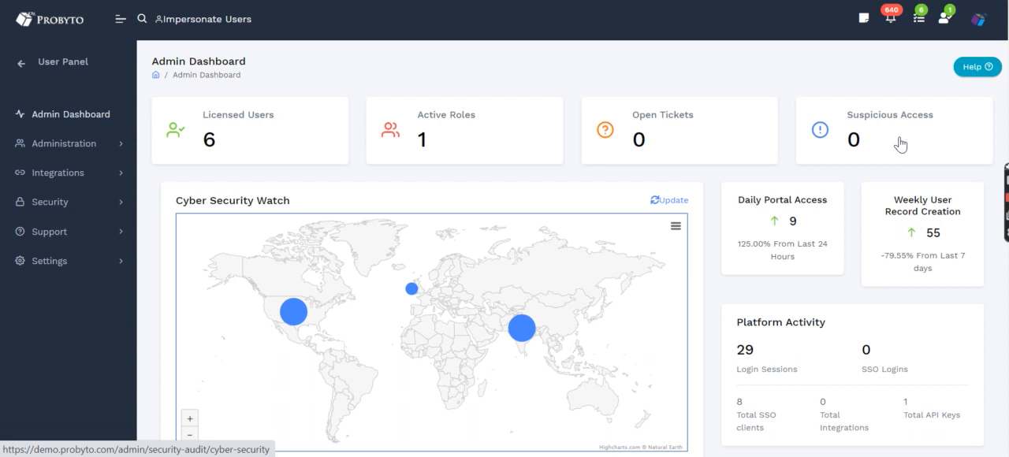
mouse_move(725, 74)
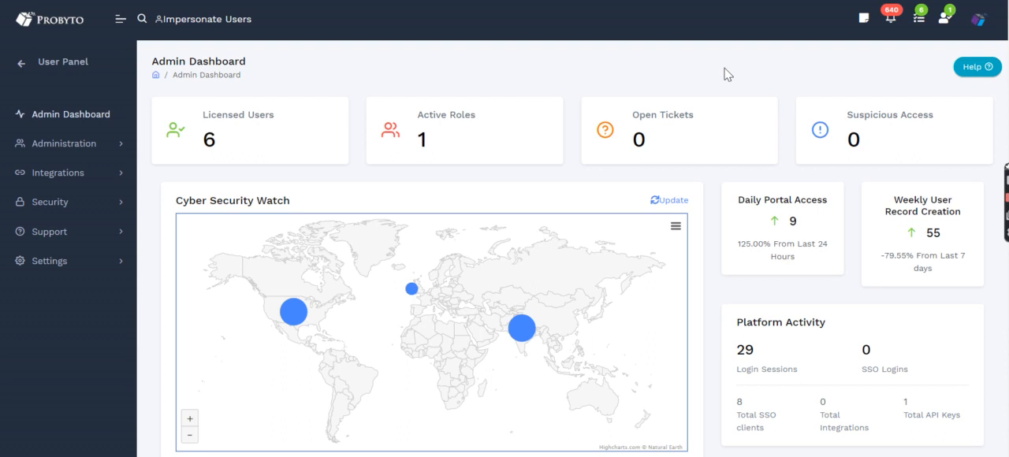
mouse_move(730, 151)
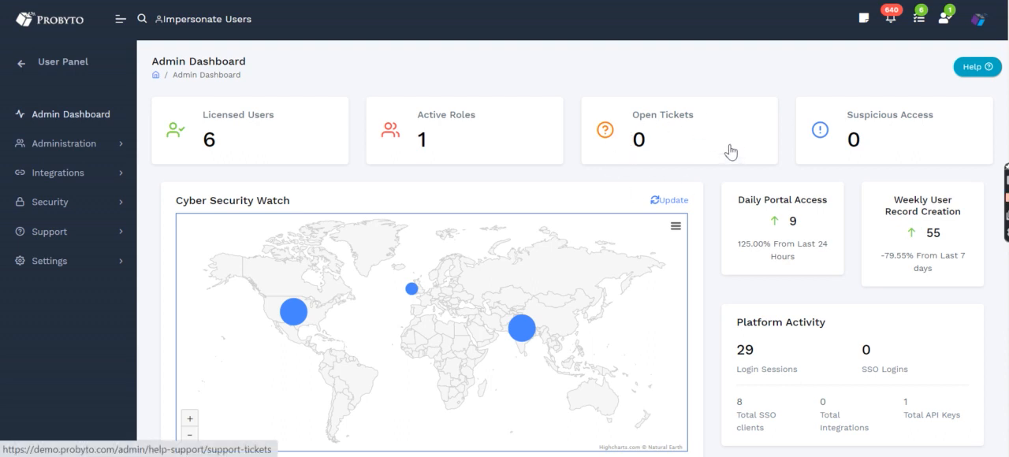
mouse_move(722, 88)
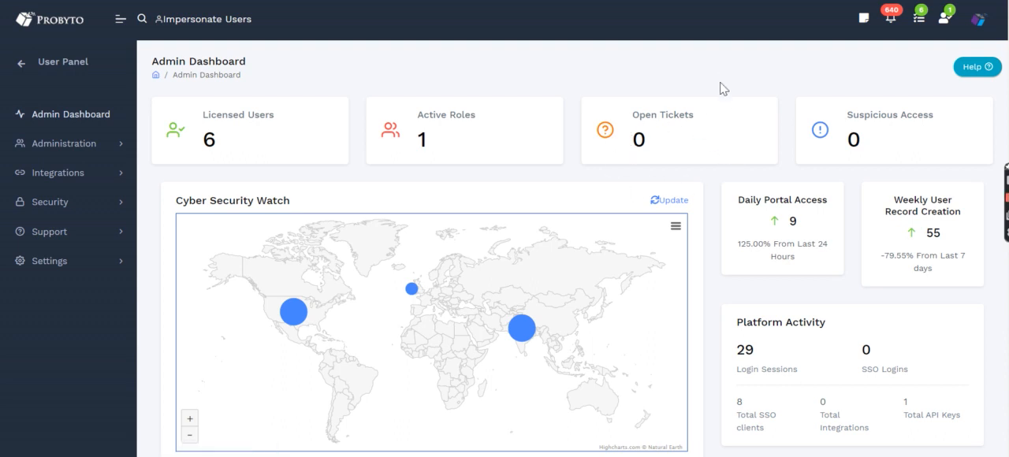
mouse_move(701, 139)
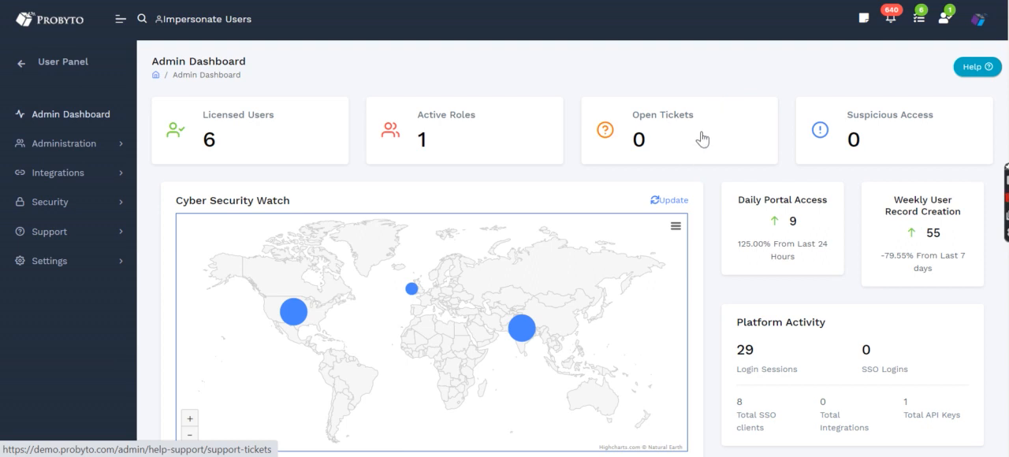
mouse_move(612, 328)
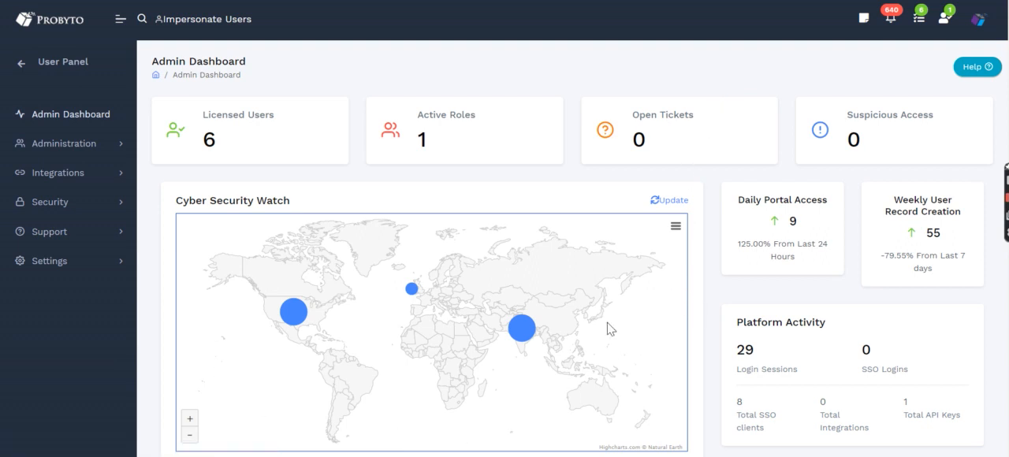
mouse_move(269, 246)
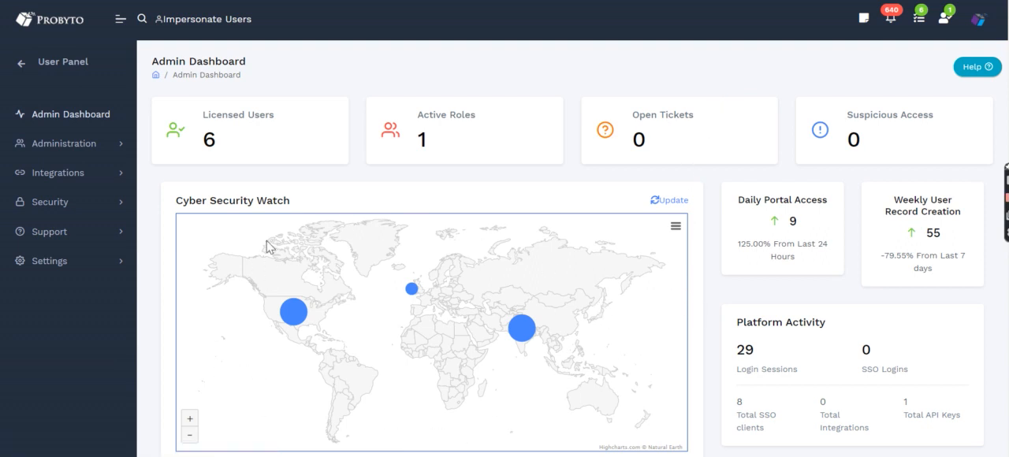
mouse_move(574, 341)
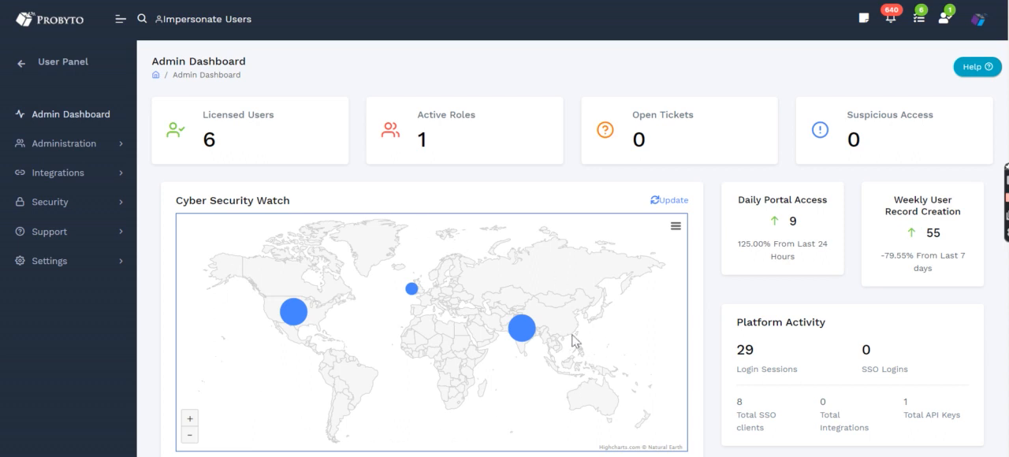
mouse_move(582, 414)
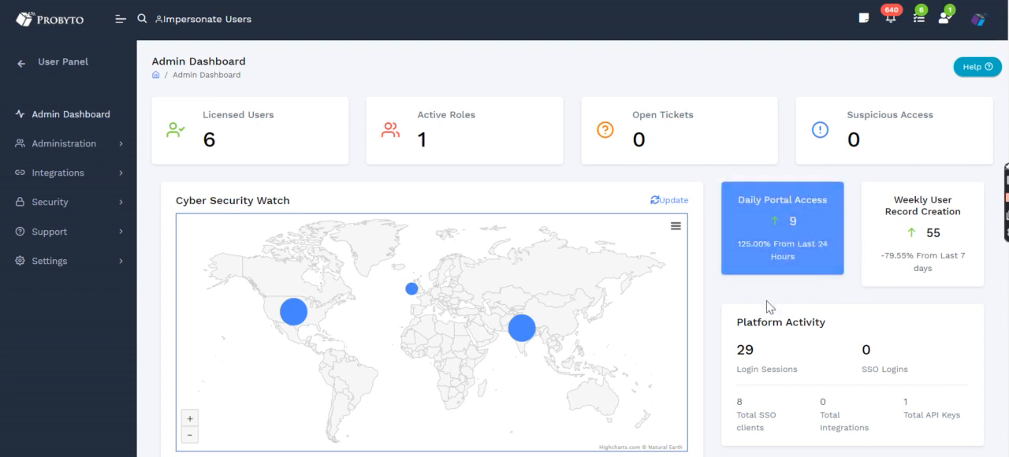
mouse_move(809, 234)
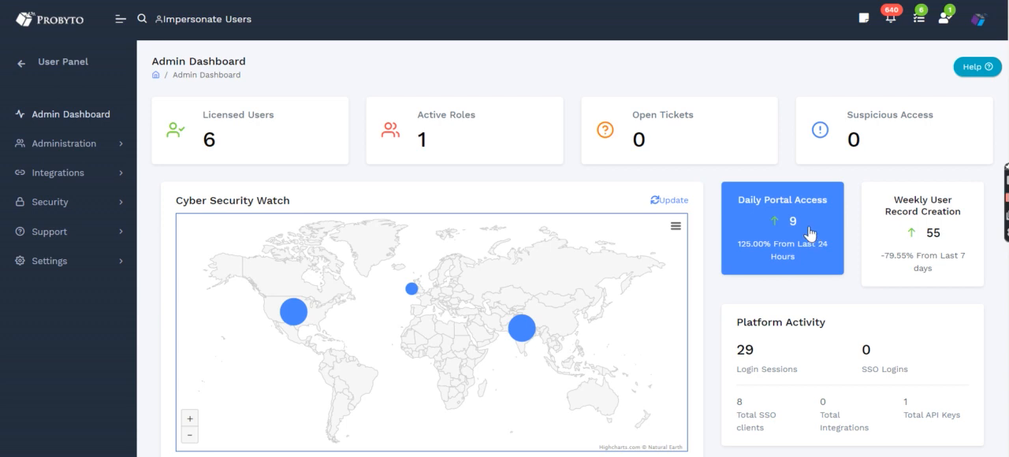
mouse_move(757, 255)
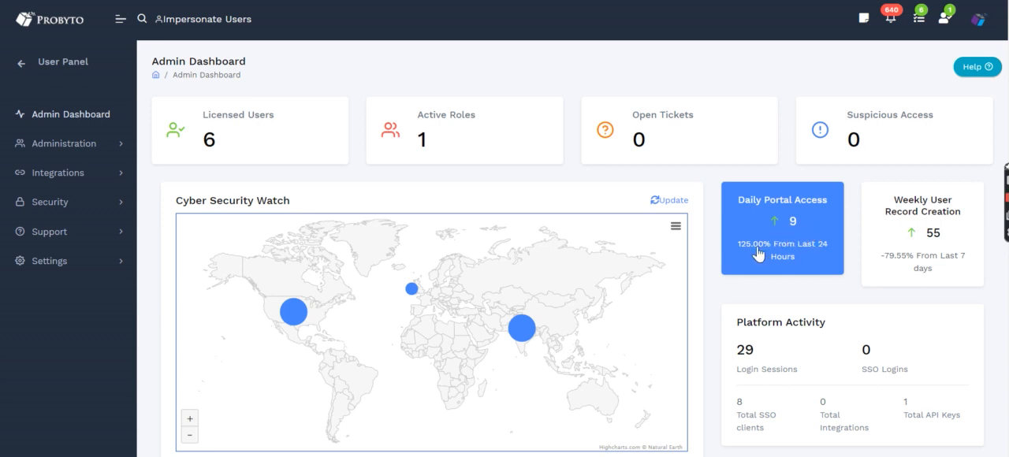
mouse_move(913, 323)
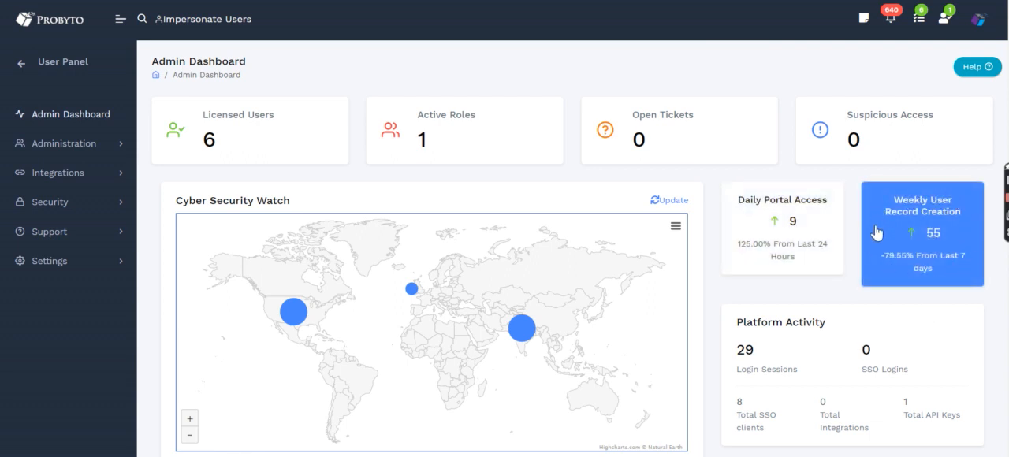
Step: Scroll the admin dashboard down to the Recent Sessions and Recent Changes tables
scroll(down, 3)
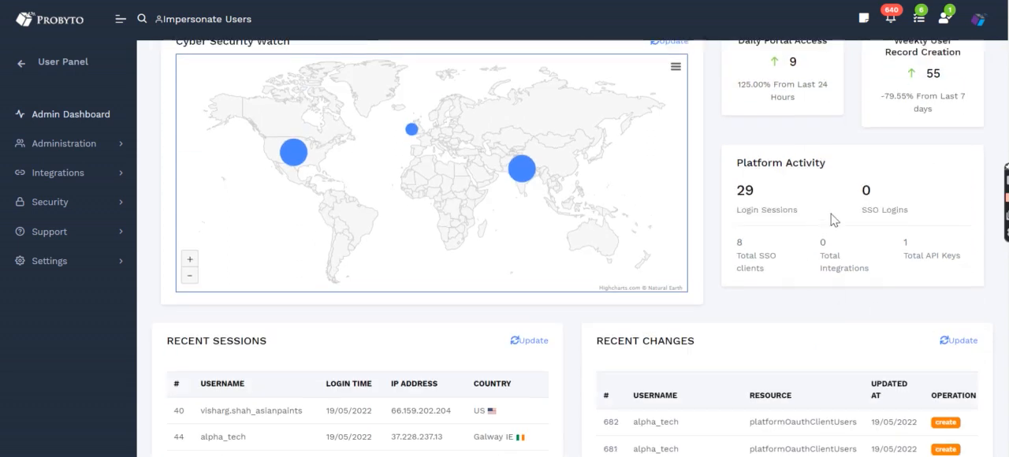
mouse_move(918, 186)
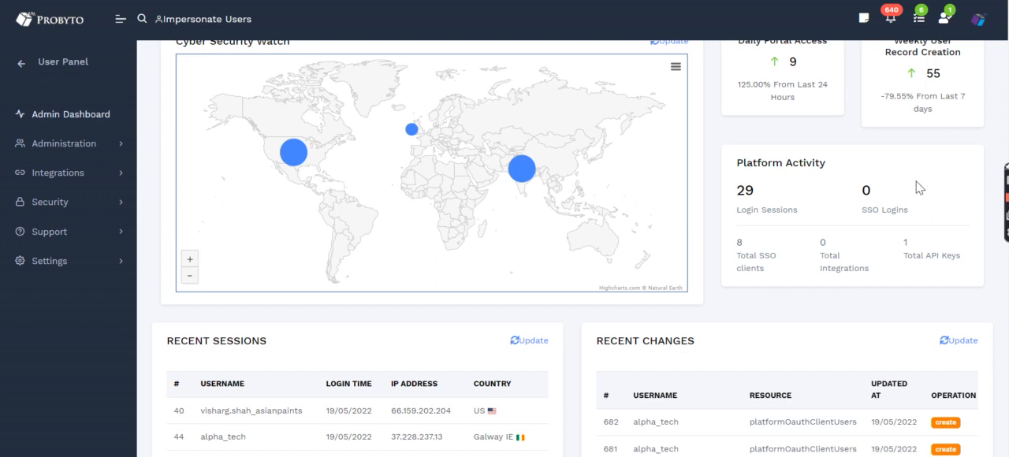
mouse_move(854, 233)
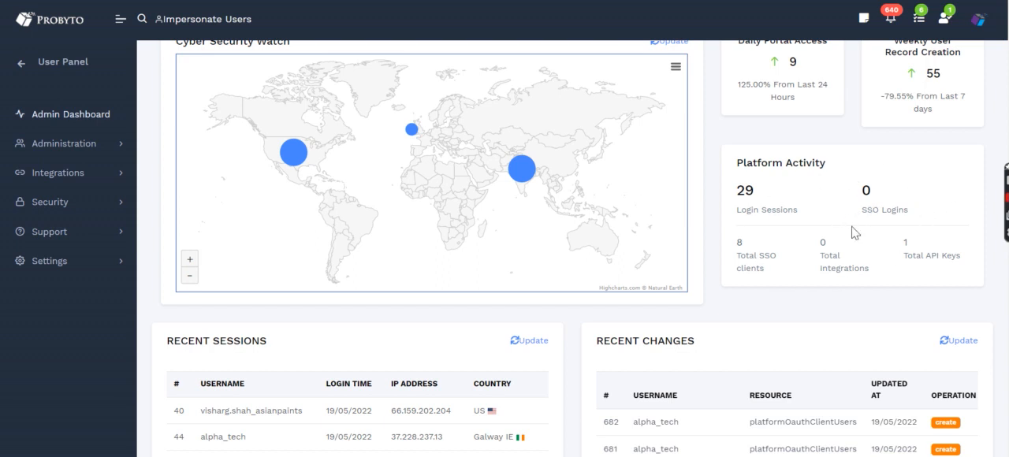
mouse_move(880, 284)
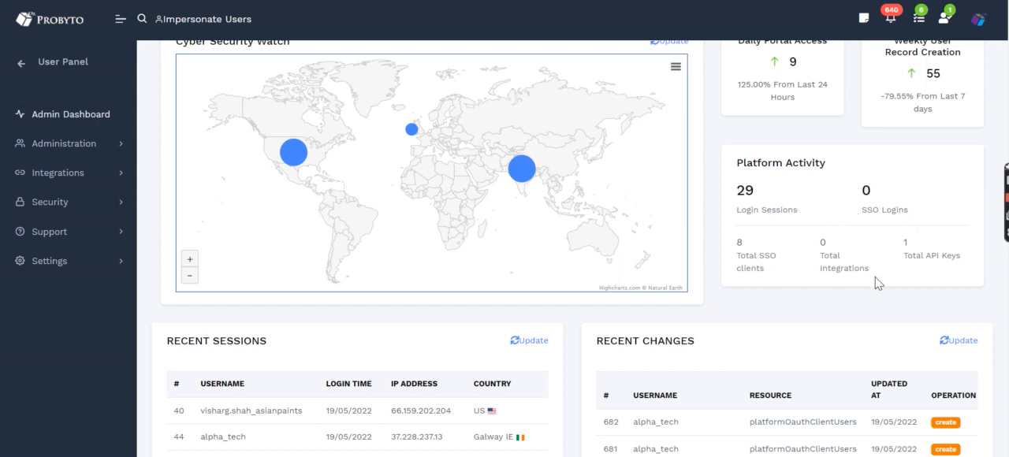
scroll(down, 3)
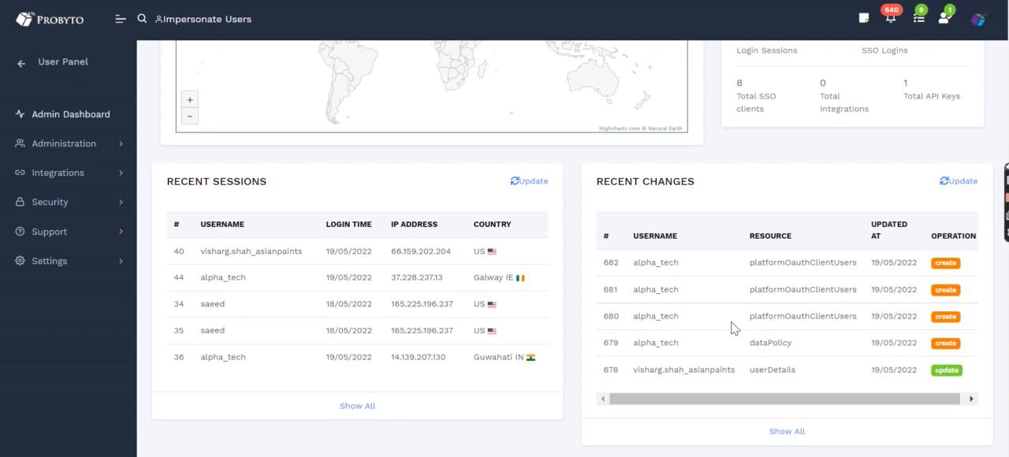
scroll(down, 3)
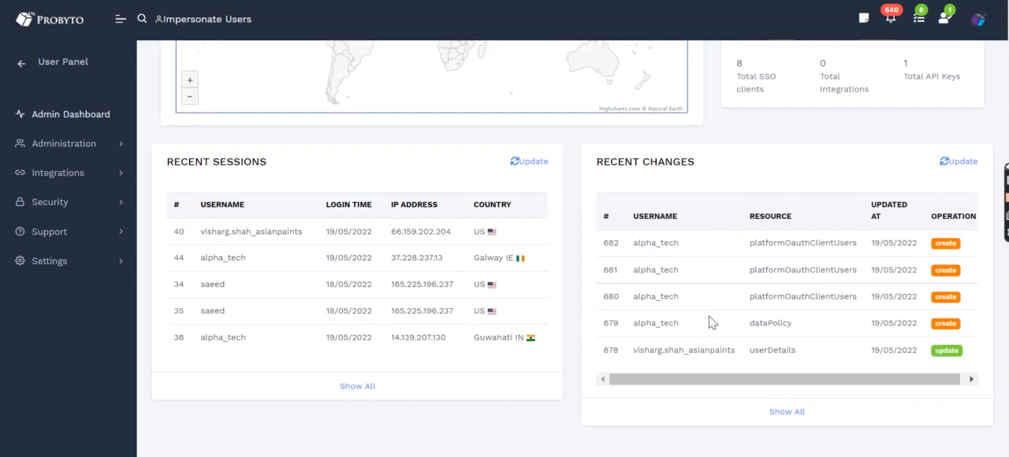
mouse_move(643, 365)
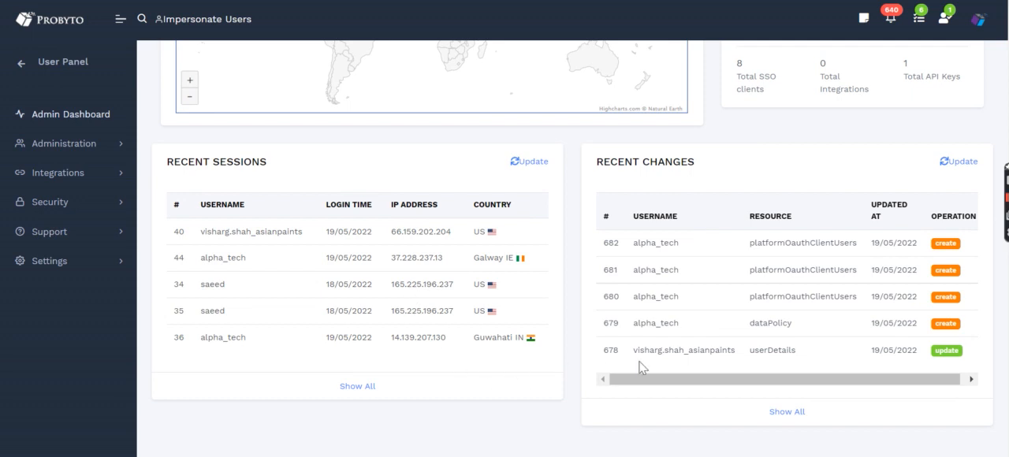
mouse_move(230, 250)
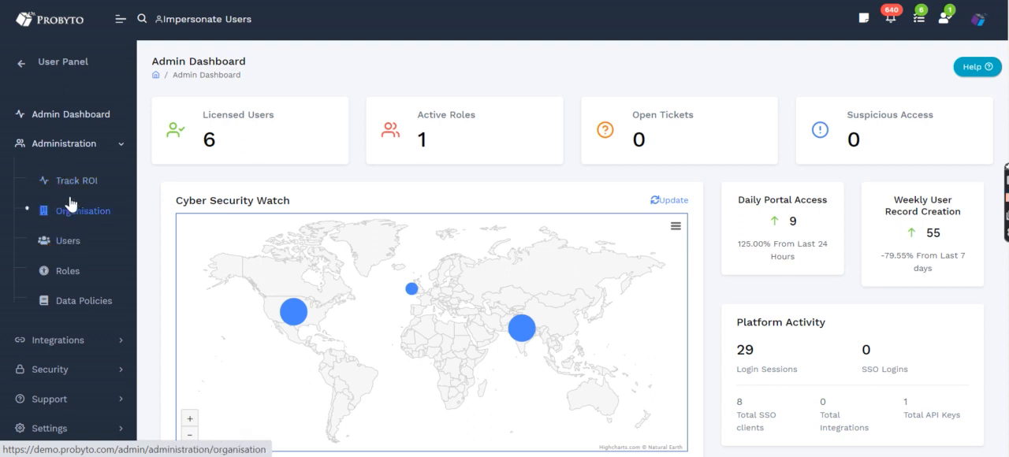
Step: Review the Track ROI page showing 48% April 2022 ROI, $5.1K revenue and $3.5K cost
click(77, 180)
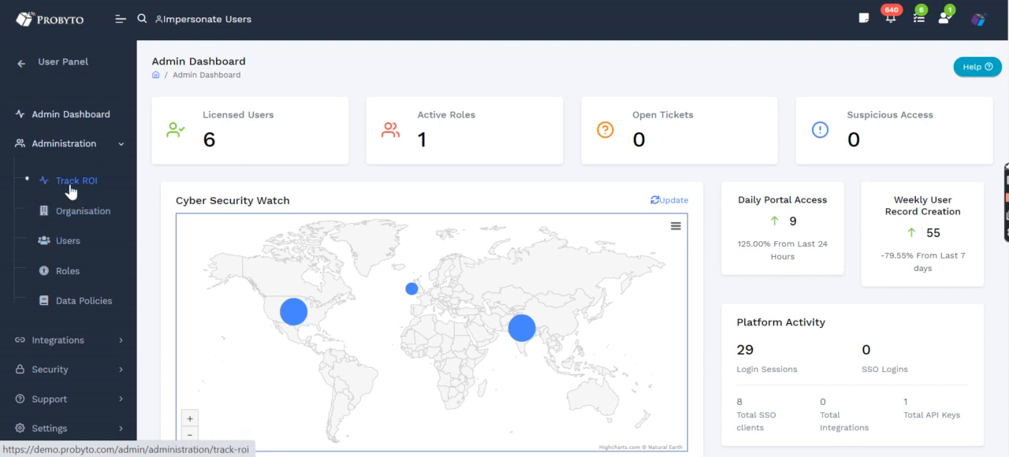
click(76, 180)
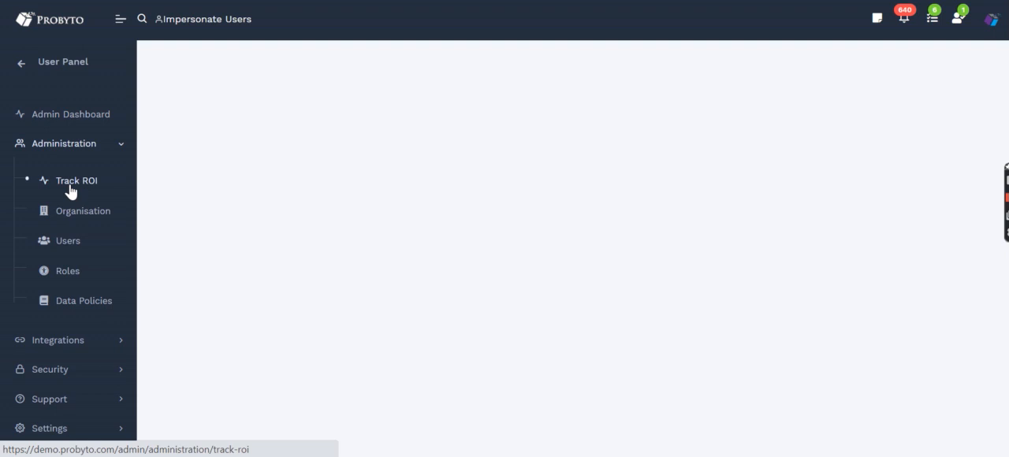
click(76, 180)
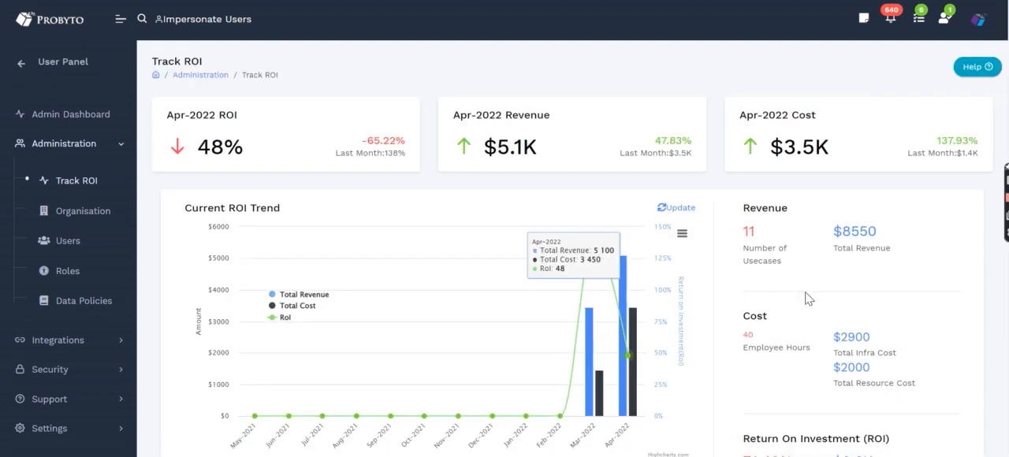
mouse_move(787, 301)
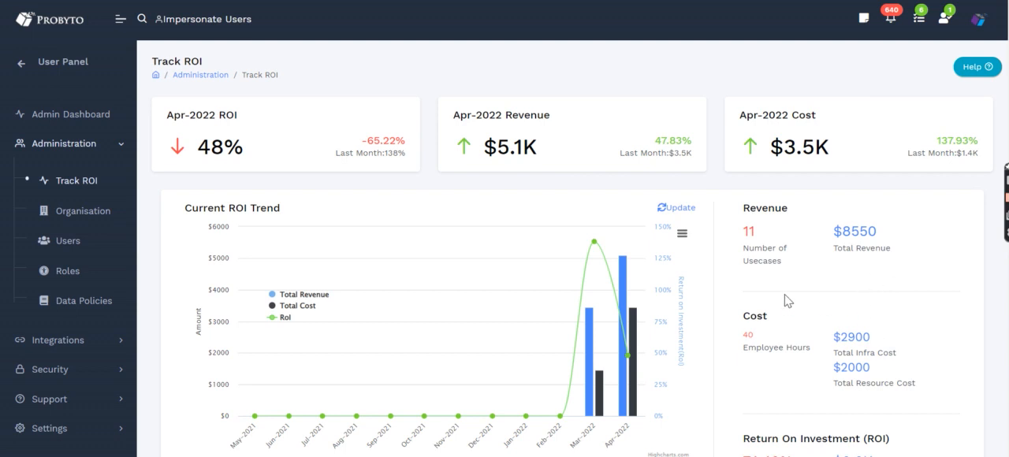
scroll(down, 3)
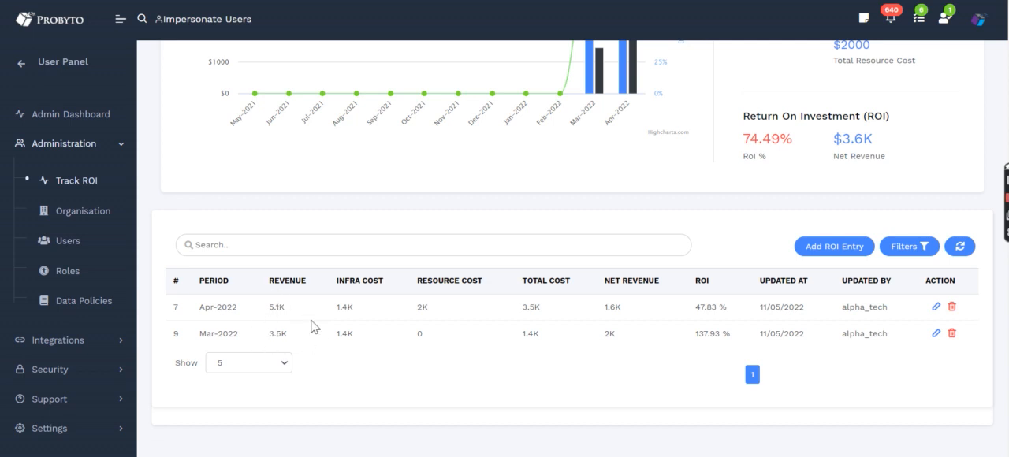
mouse_move(359, 280)
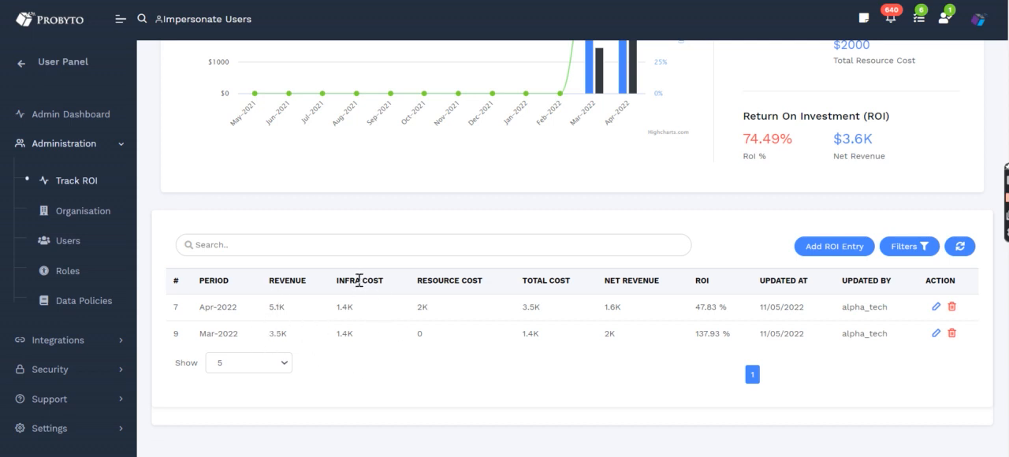
mouse_move(419, 287)
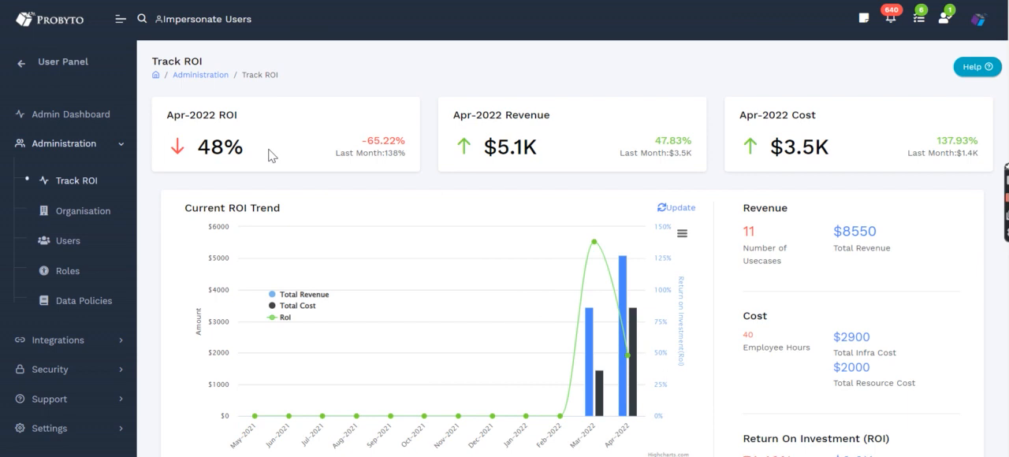
mouse_move(70, 239)
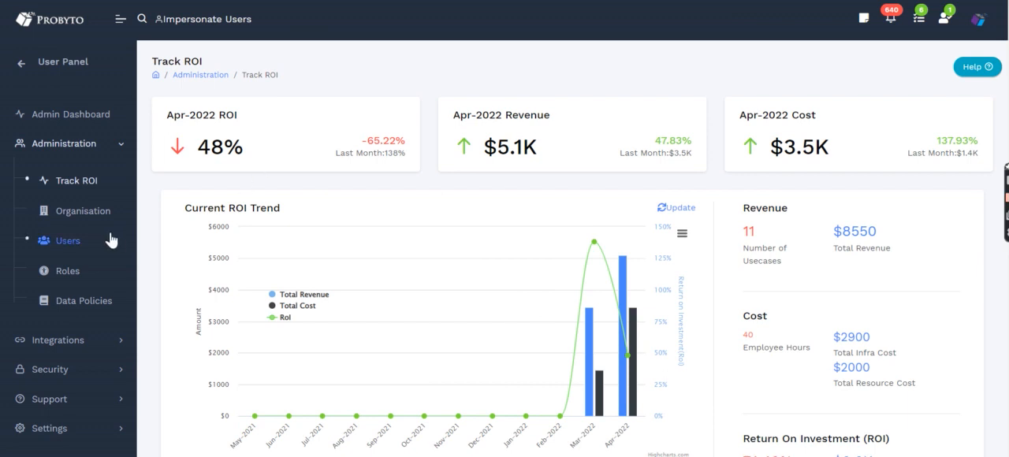
Step: Go to the Organisation details page
click(82, 212)
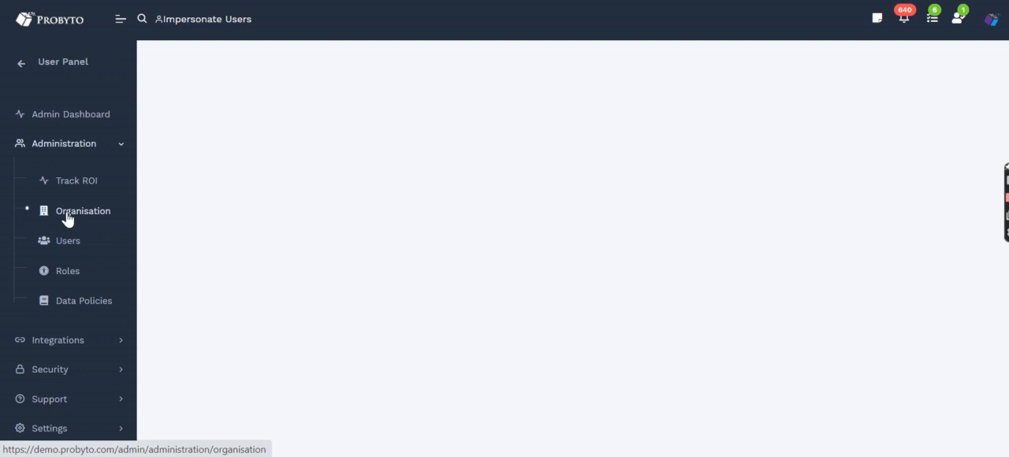
Step: Review the Organisation details and its Workspaces
click(82, 211)
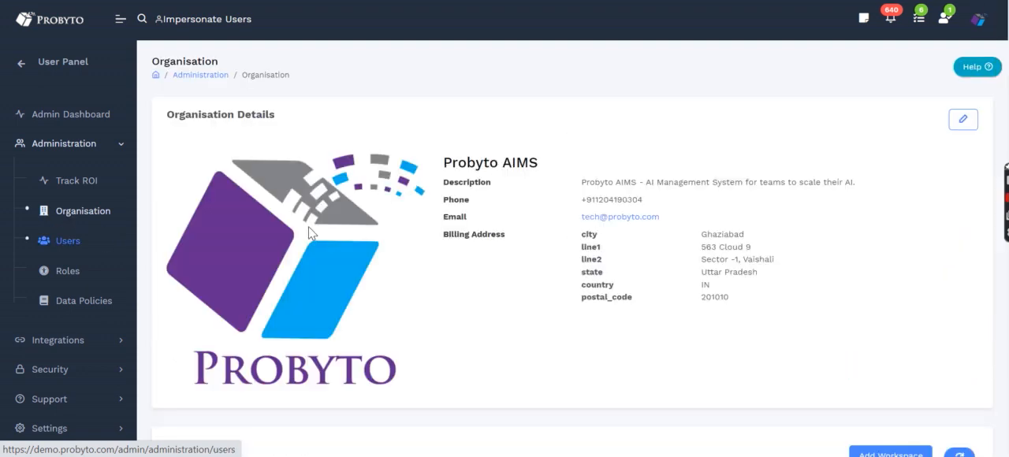
scroll(down, 3)
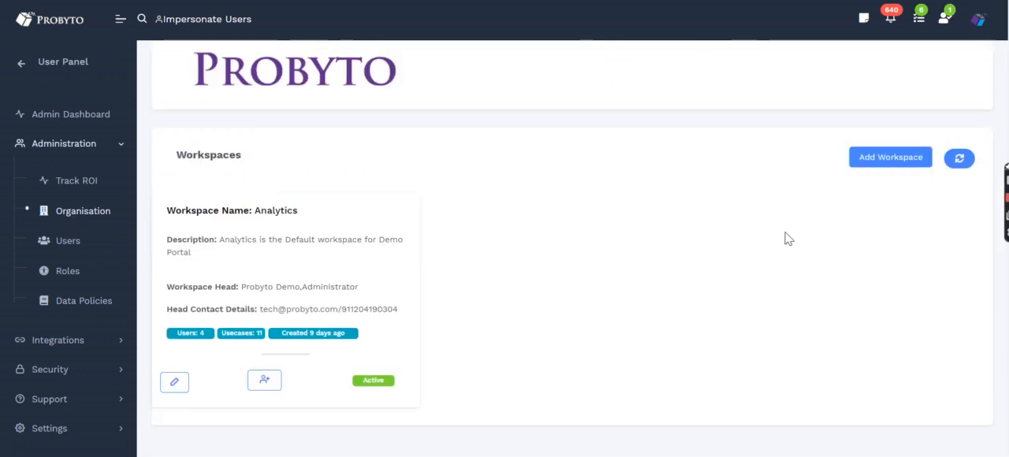
click(889, 157)
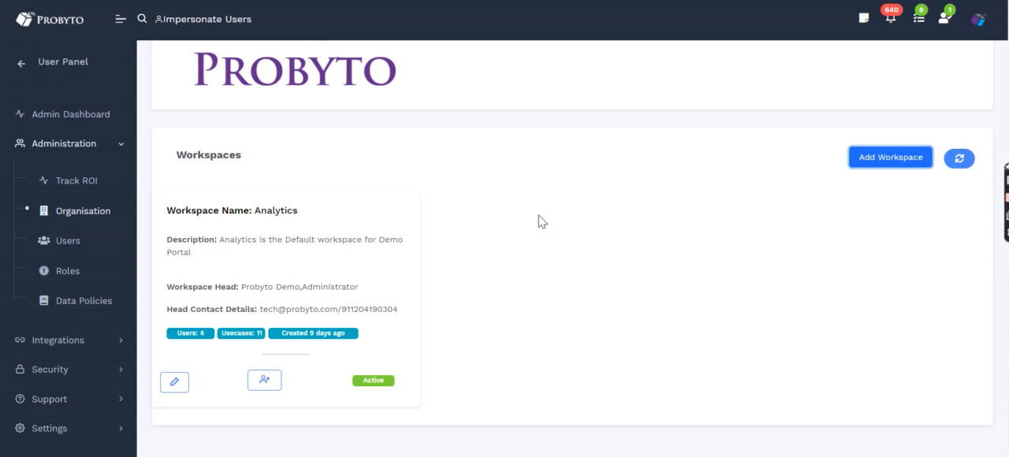
Step: Show the Users list of 6 users and start adding a new user
click(68, 240)
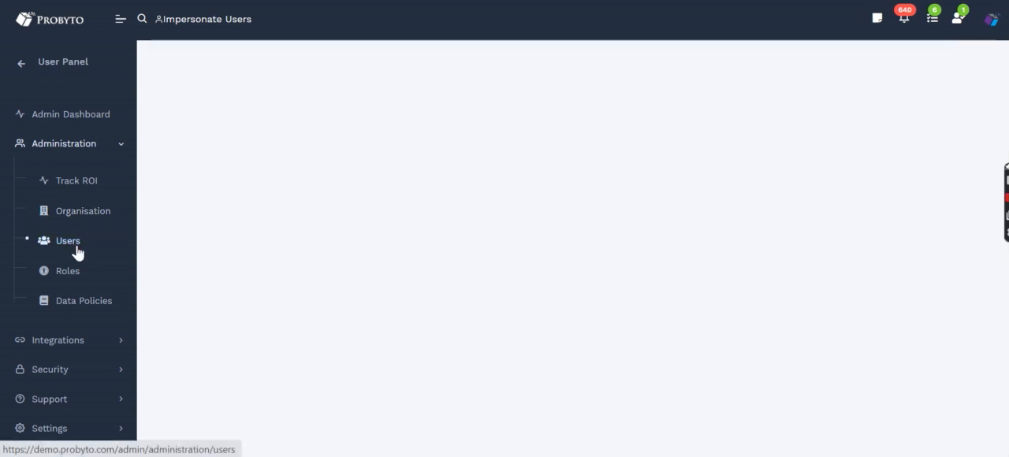
click(68, 239)
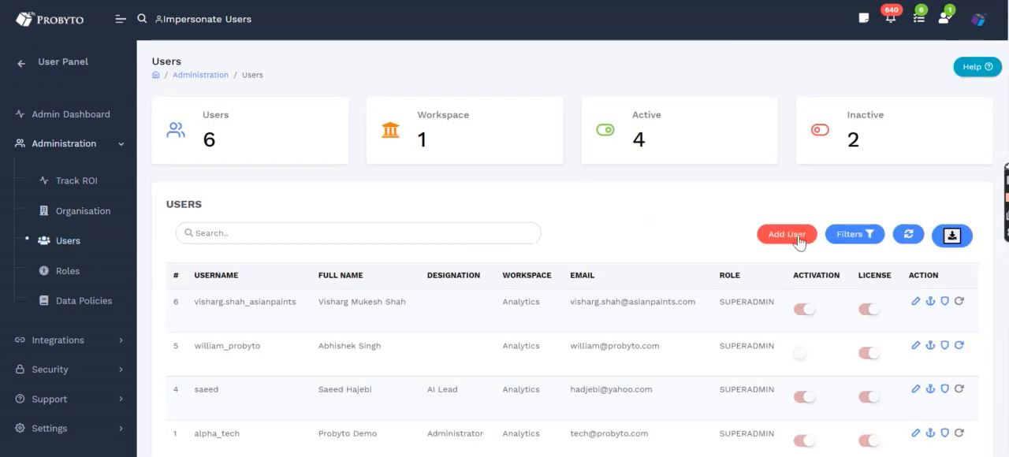
click(785, 234)
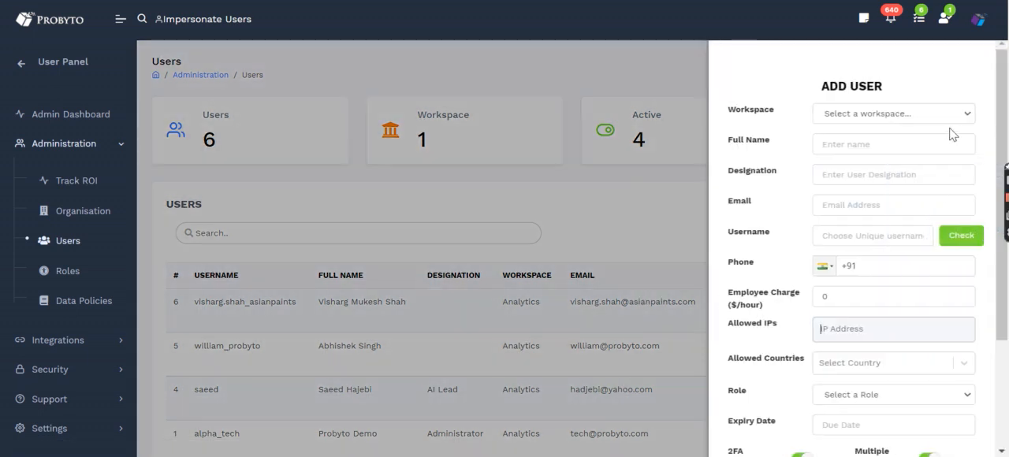
mouse_move(893, 424)
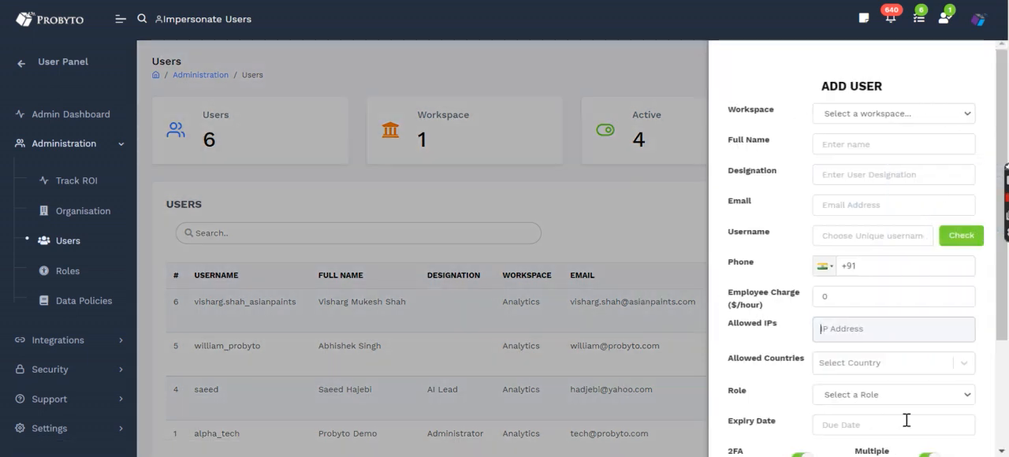
Step: Look through the Add User fields including hourly charge, then cancel without adding anyone
scroll(down, 3)
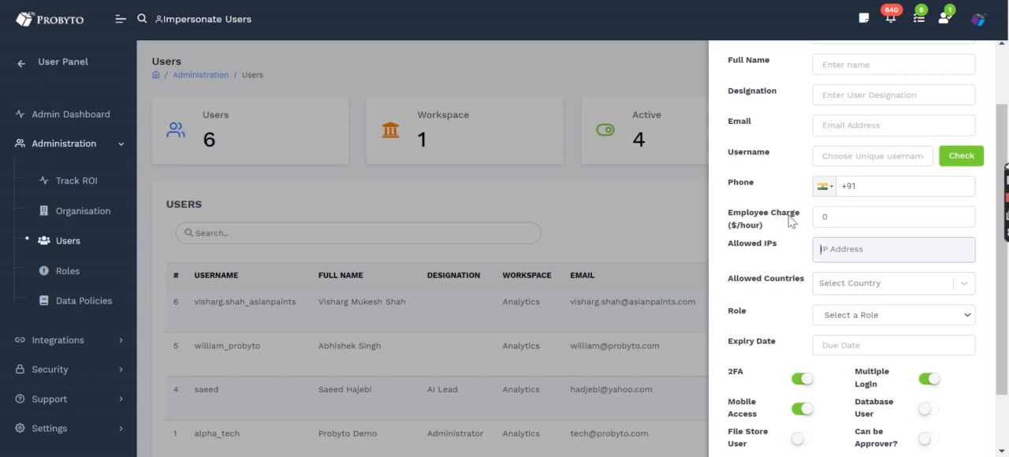
click(892, 218)
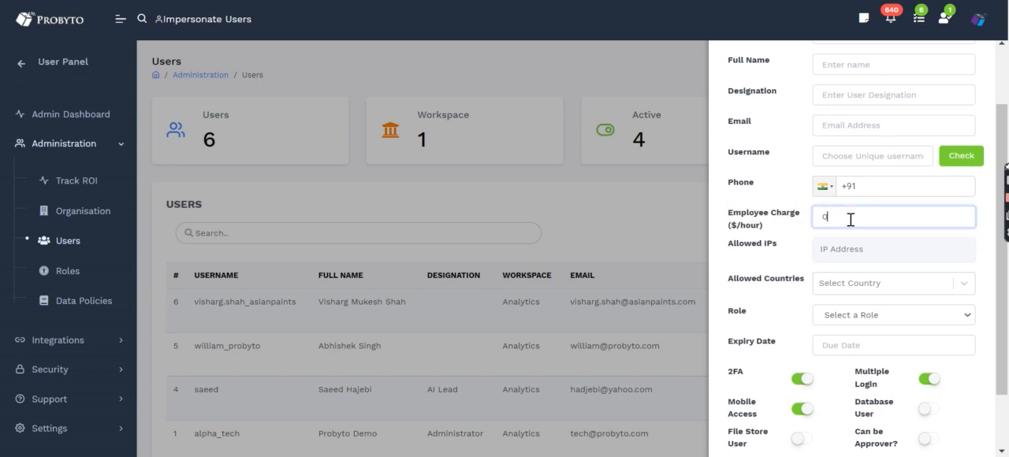
mouse_move(785, 254)
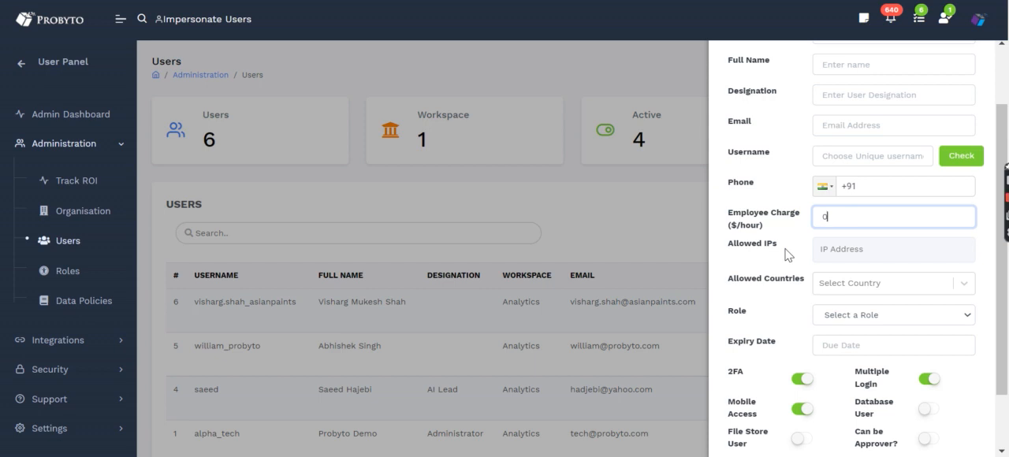
scroll(down, 3)
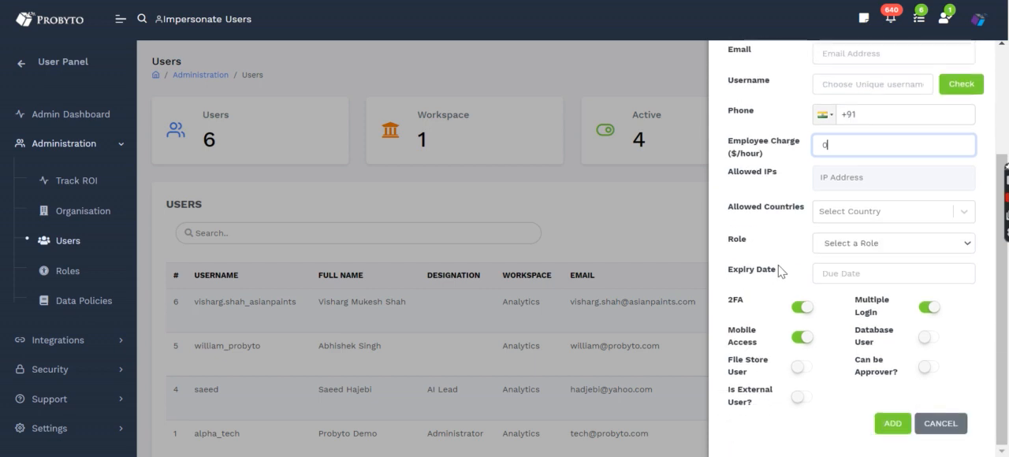
mouse_move(741, 240)
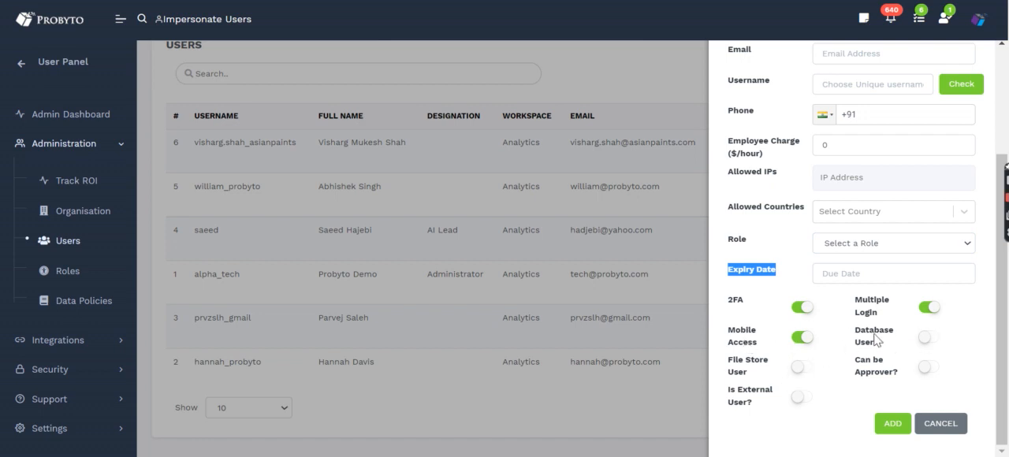
mouse_move(923, 370)
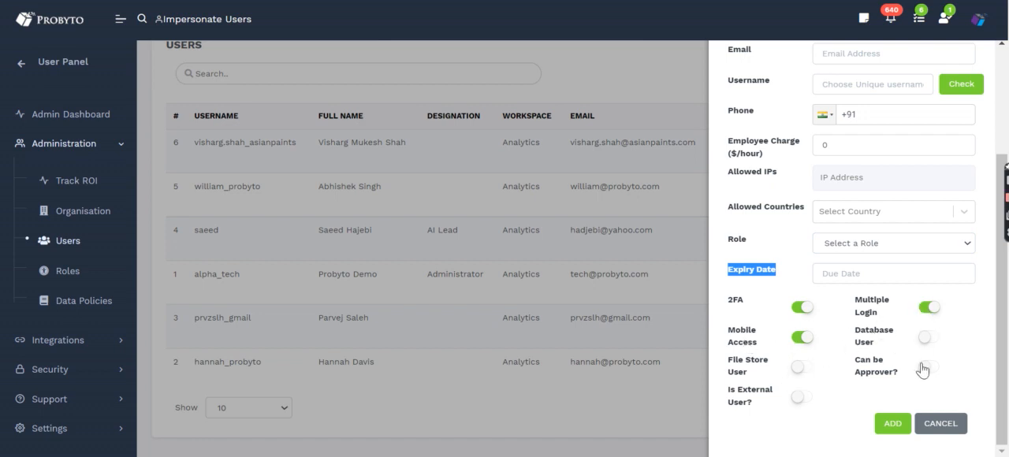
mouse_move(906, 361)
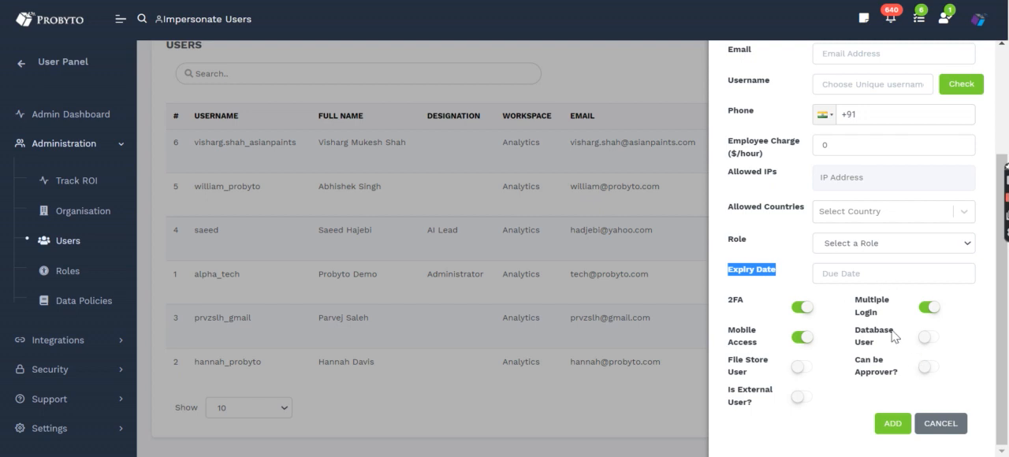
click(940, 423)
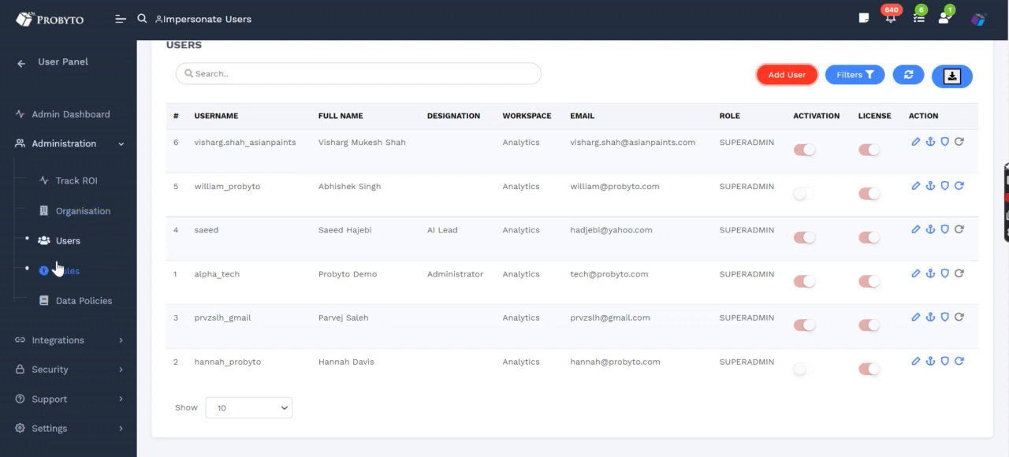
Step: Review the Roles page with Demo User and SUPERADMIN roles, then go to Integrations
click(67, 272)
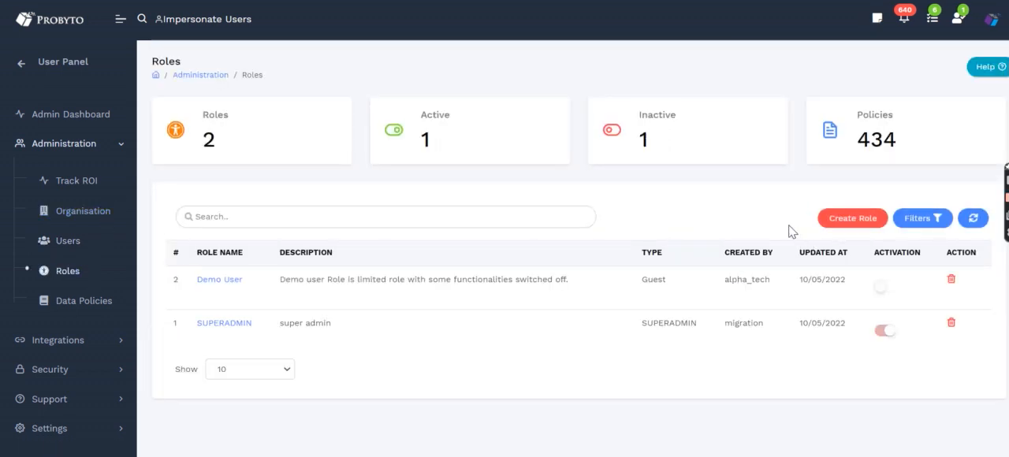
mouse_move(851, 220)
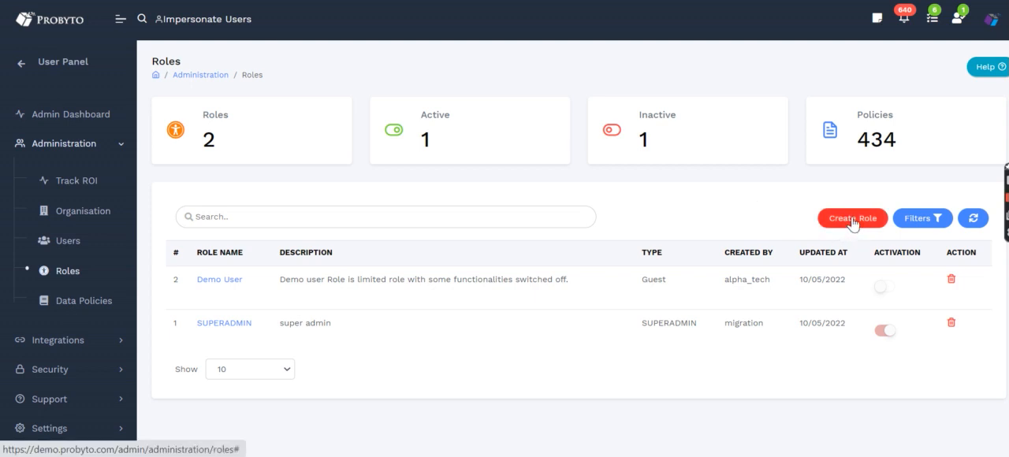
mouse_move(867, 184)
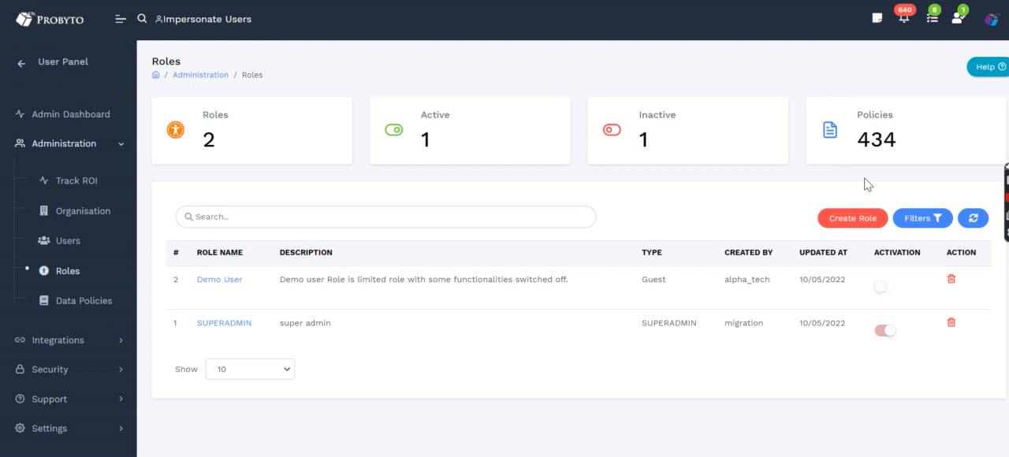
mouse_move(845, 183)
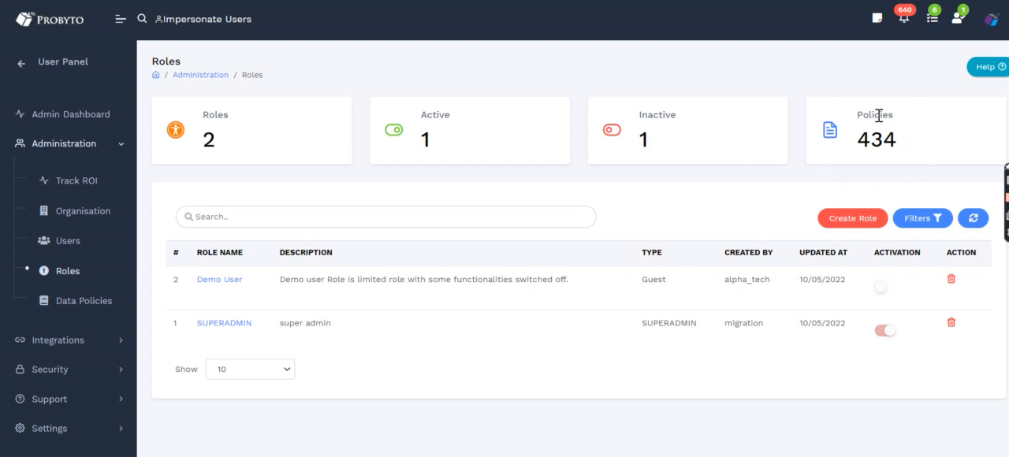
mouse_move(776, 196)
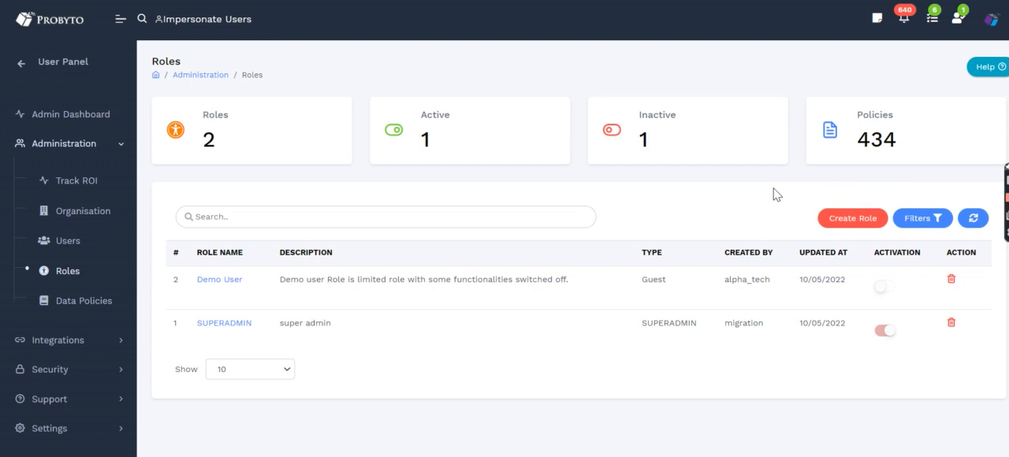
mouse_move(883, 170)
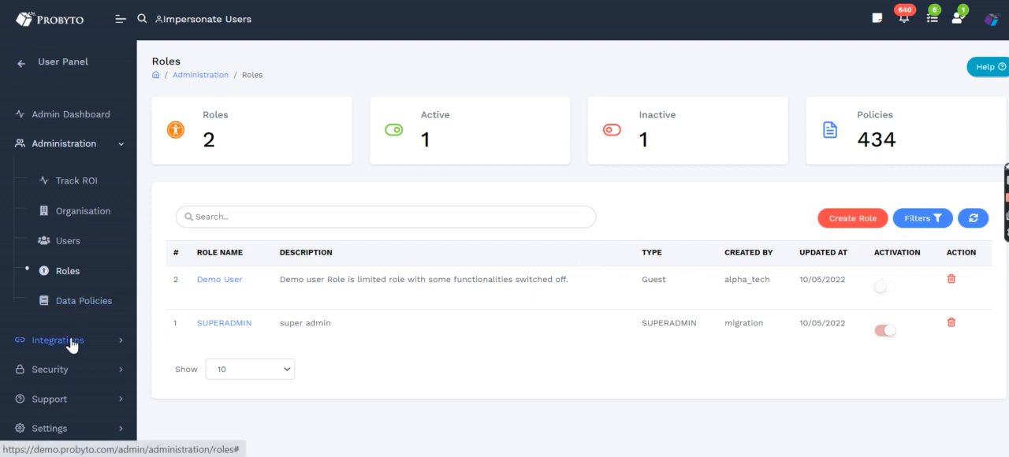
click(56, 341)
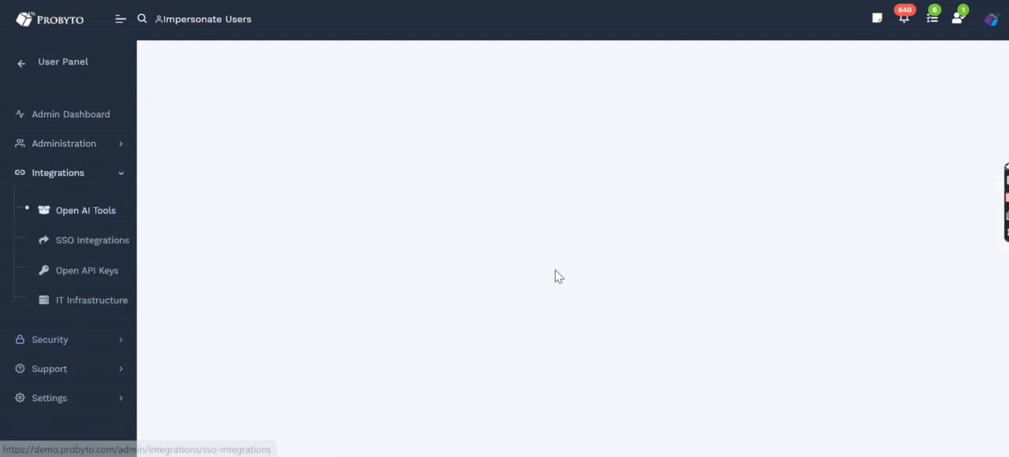
mouse_move(566, 294)
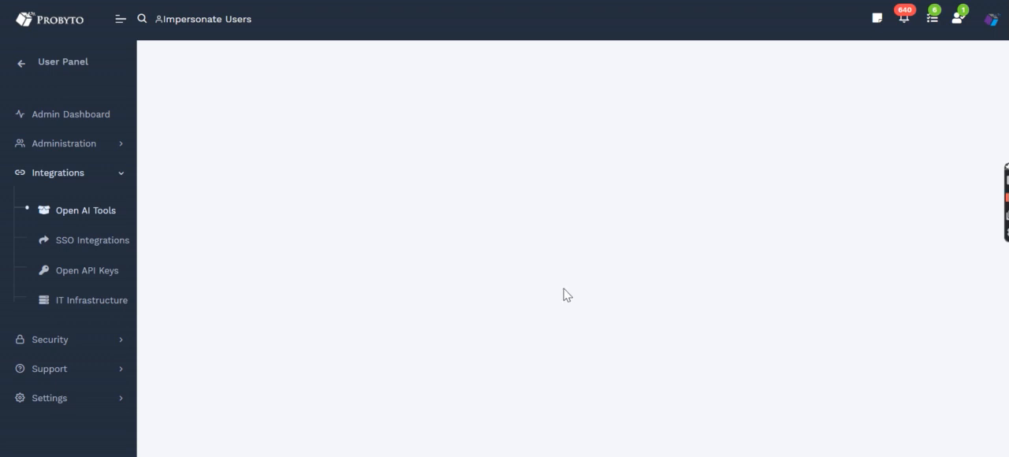
Step: Browse the Open AI Tools catalogue and PostgreSQL's configuration, then go to SSO Integrations
click(85, 209)
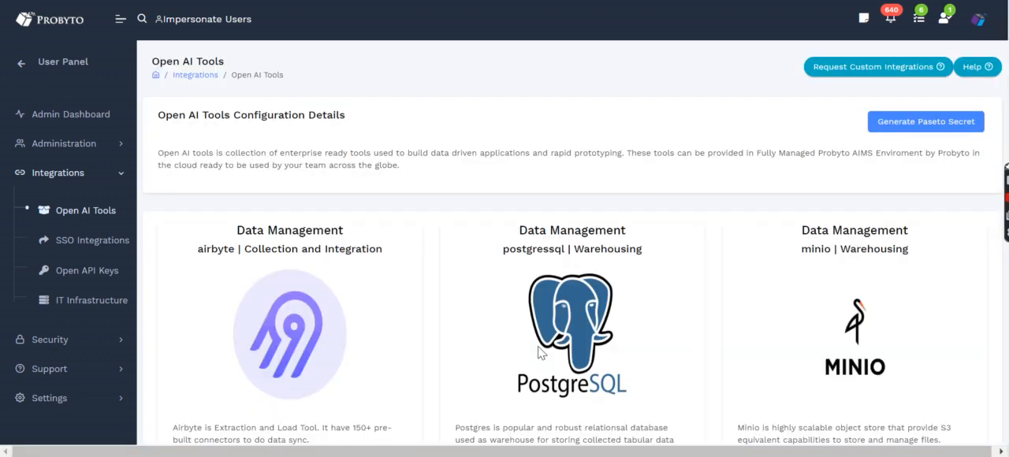
scroll(down, 3)
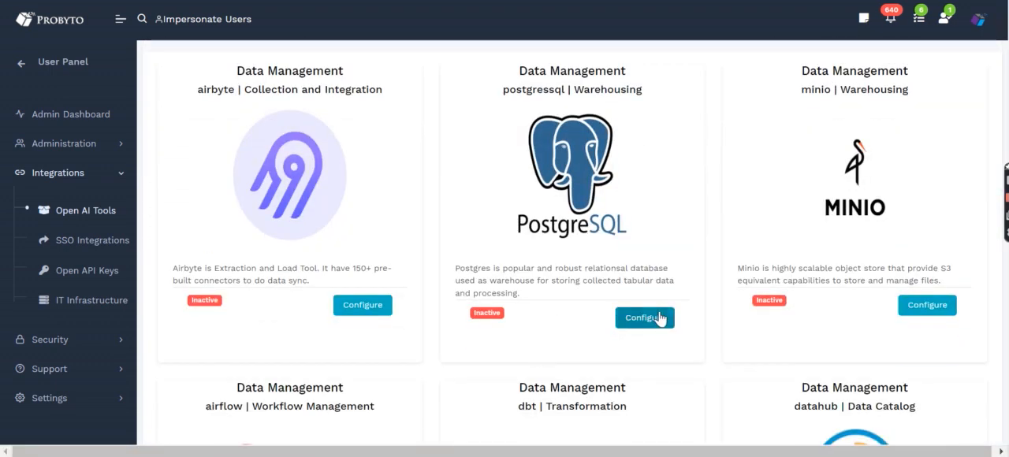
click(643, 319)
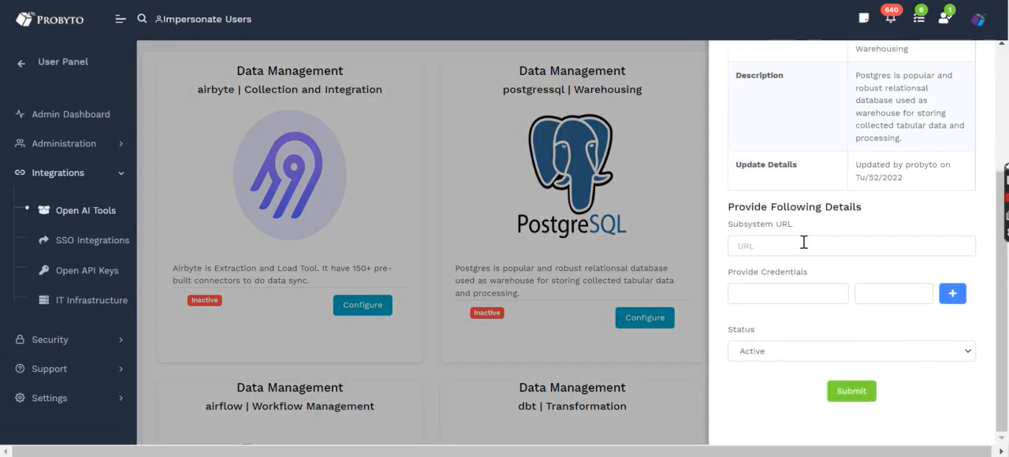
mouse_move(681, 239)
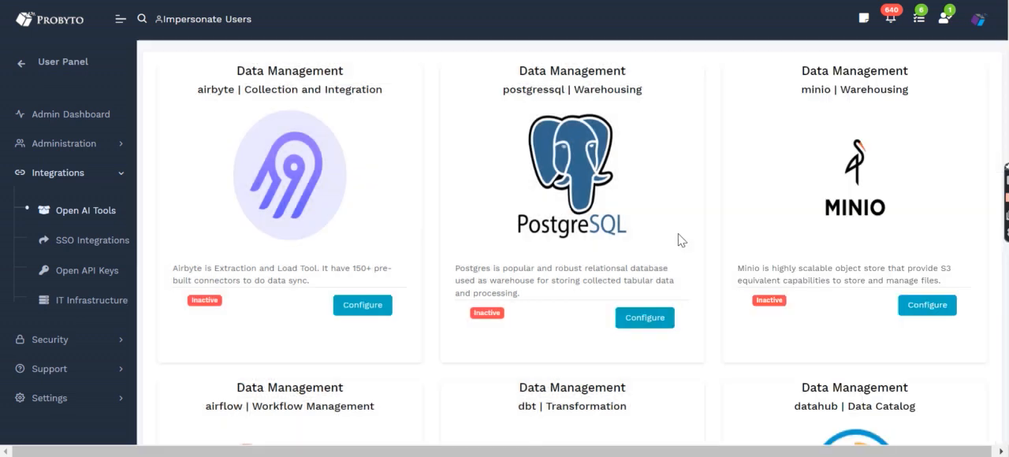
click(91, 240)
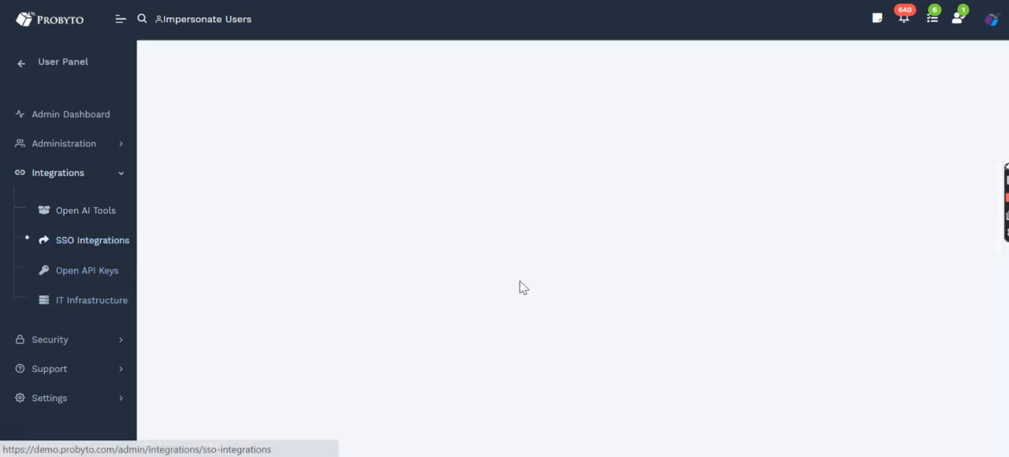
Step: Review the 10 SSO clients and the 2 API keys, then go to IT Infrastructure
click(93, 239)
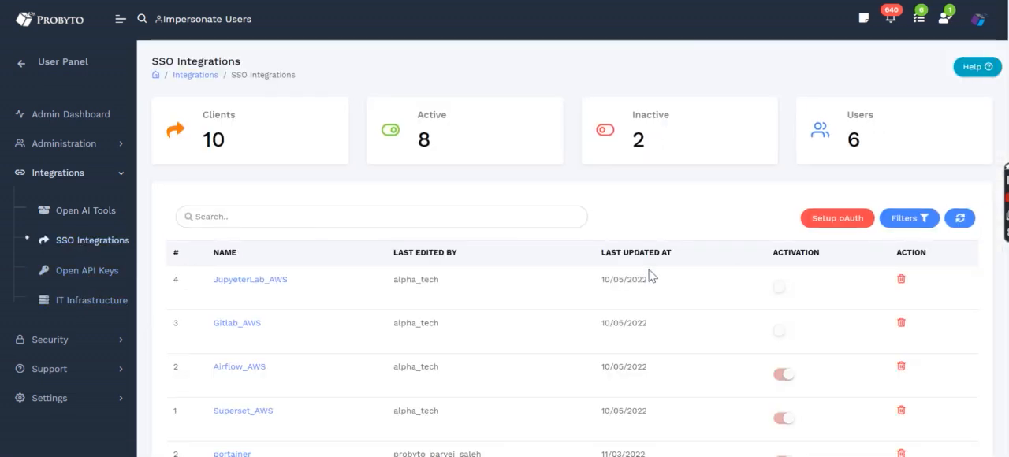
scroll(down, 3)
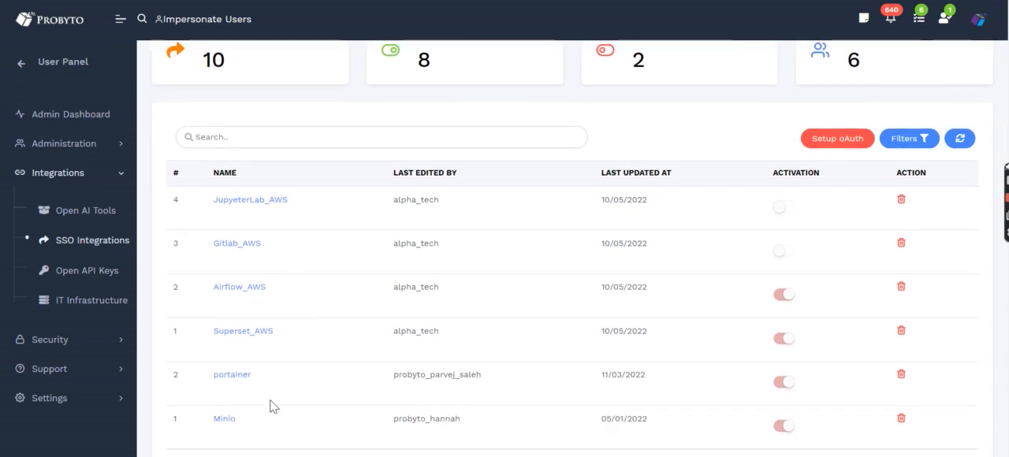
mouse_move(91, 300)
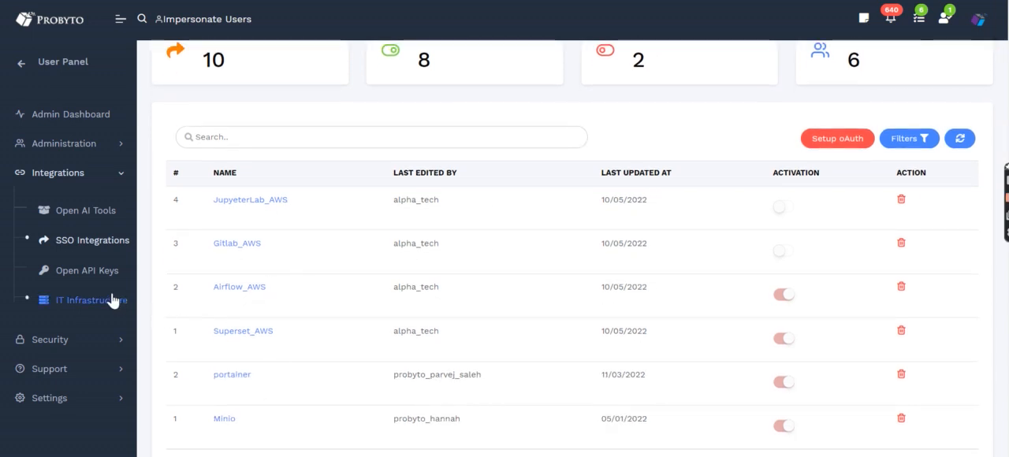
click(86, 270)
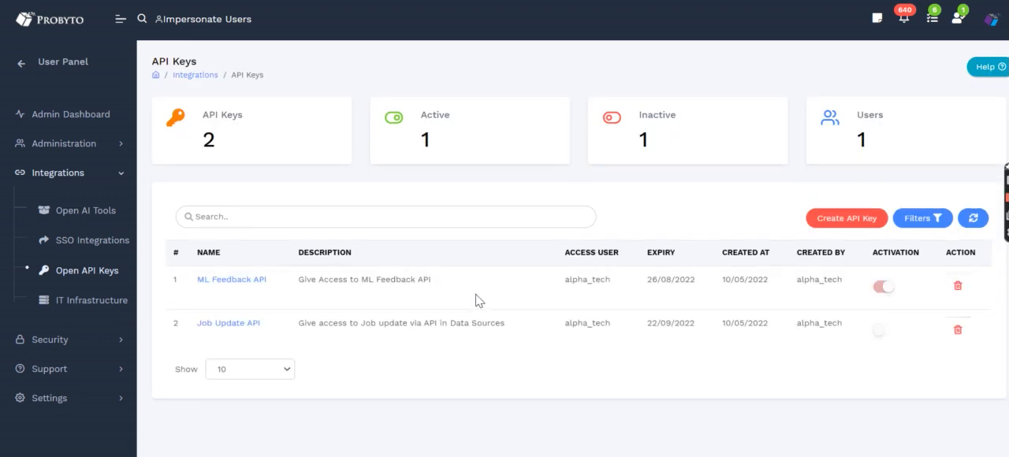
mouse_move(514, 287)
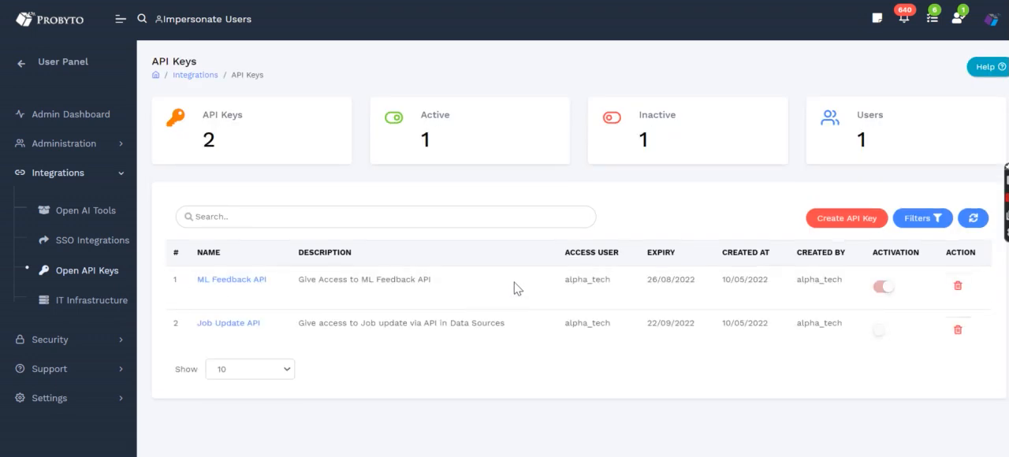
click(91, 300)
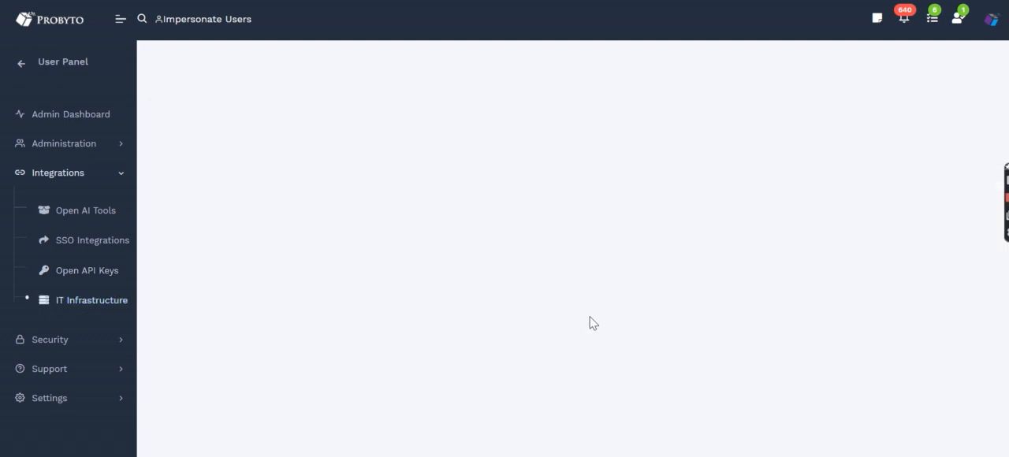
Step: Review the IT Infrastructure table of 21 running items costing 4.5K monthly
click(91, 299)
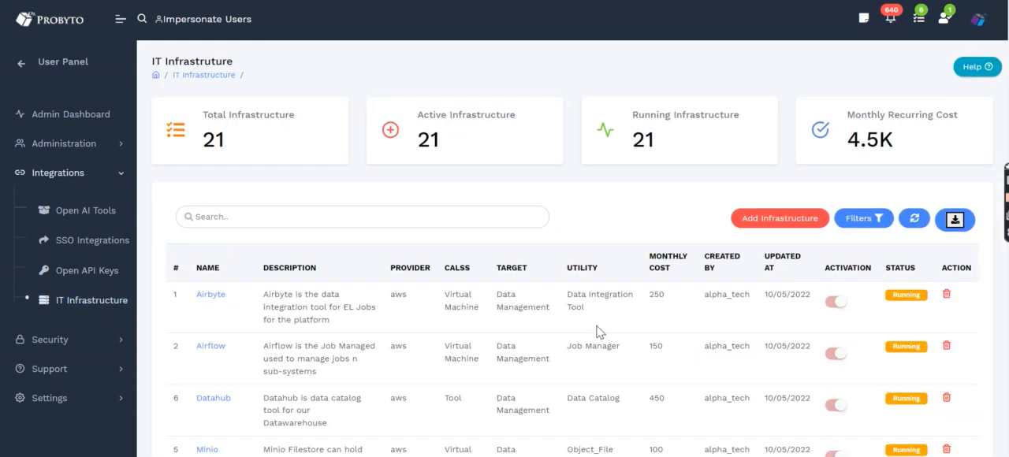
scroll(down, 3)
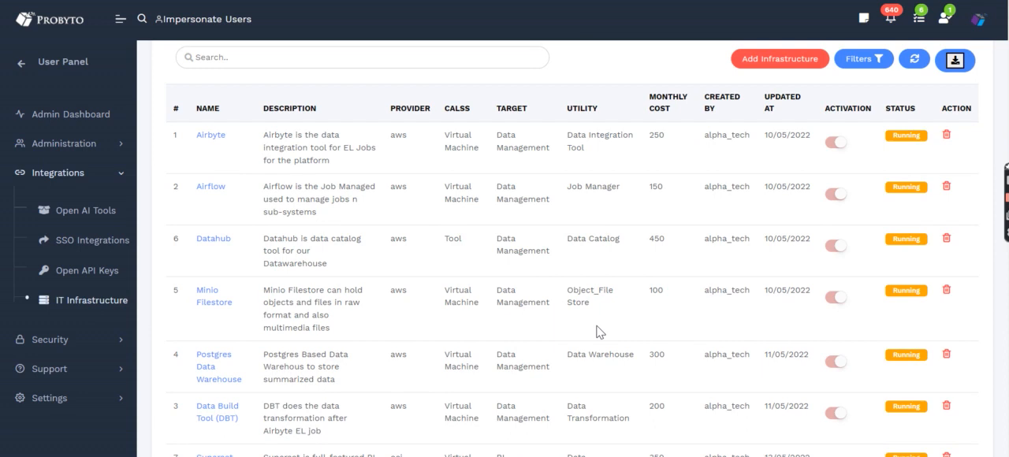
Step: Reach the Close Account form via Support and Settings in the sidebar
click(51, 202)
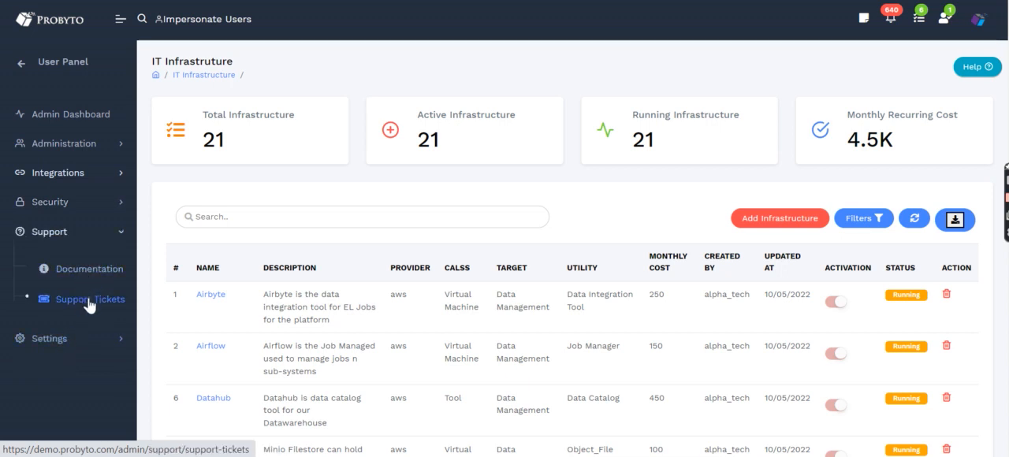
click(51, 260)
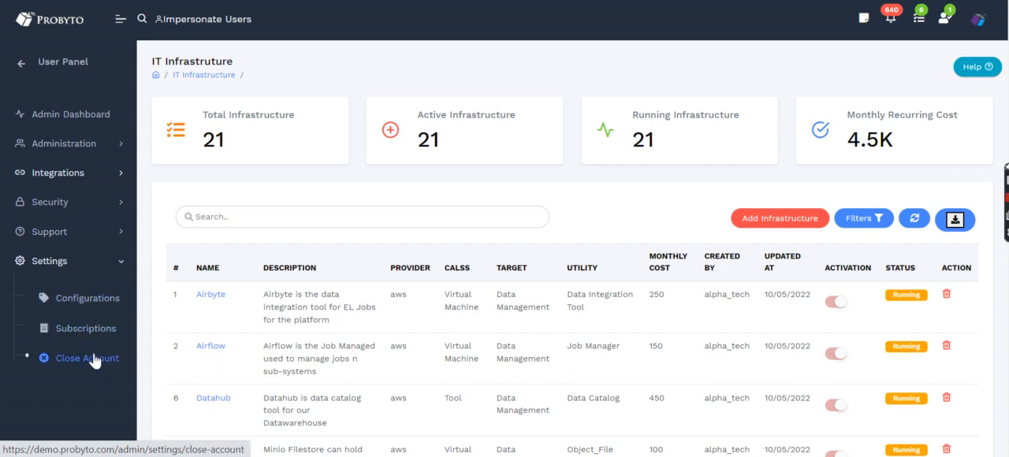
click(88, 358)
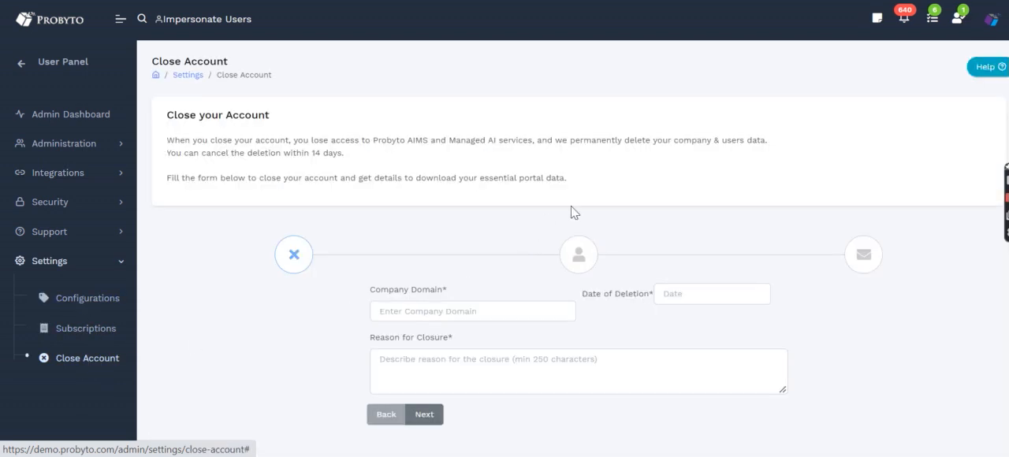